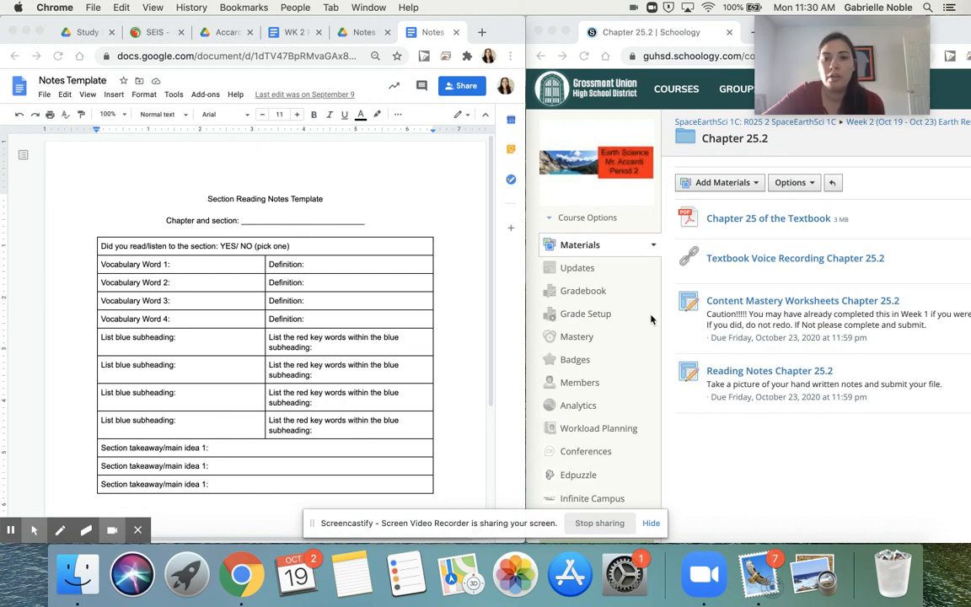
{"action": "mouse_move", "coordinate": [356, 321]}
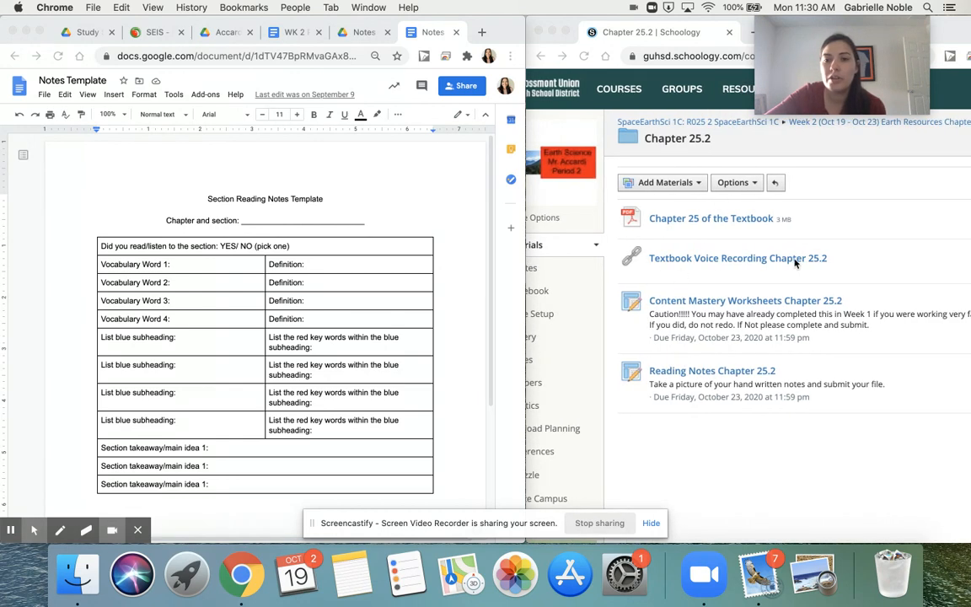
{"action": "mouse_move", "coordinate": [737, 258]}
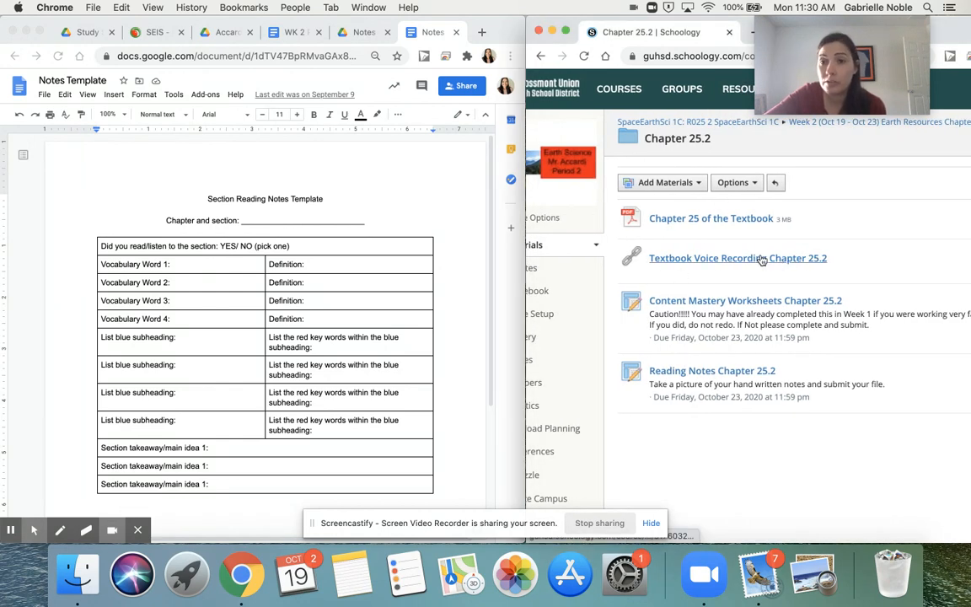
Open the 'Textbook Voice Recording Chapter 25.2' video and pause it.
{"action": "left_click", "coordinate": [738, 257]}
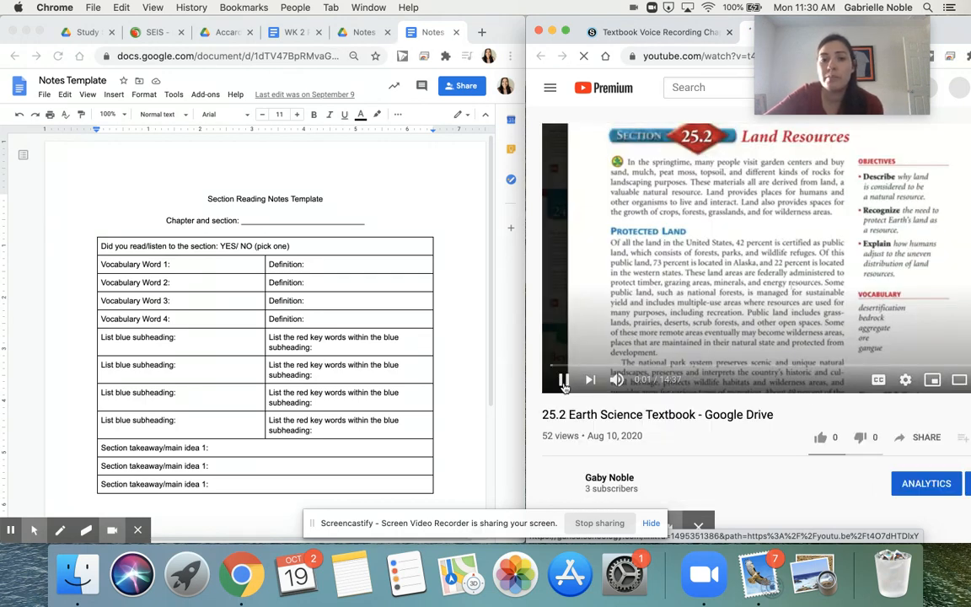
{"action": "left_click", "coordinate": [562, 379]}
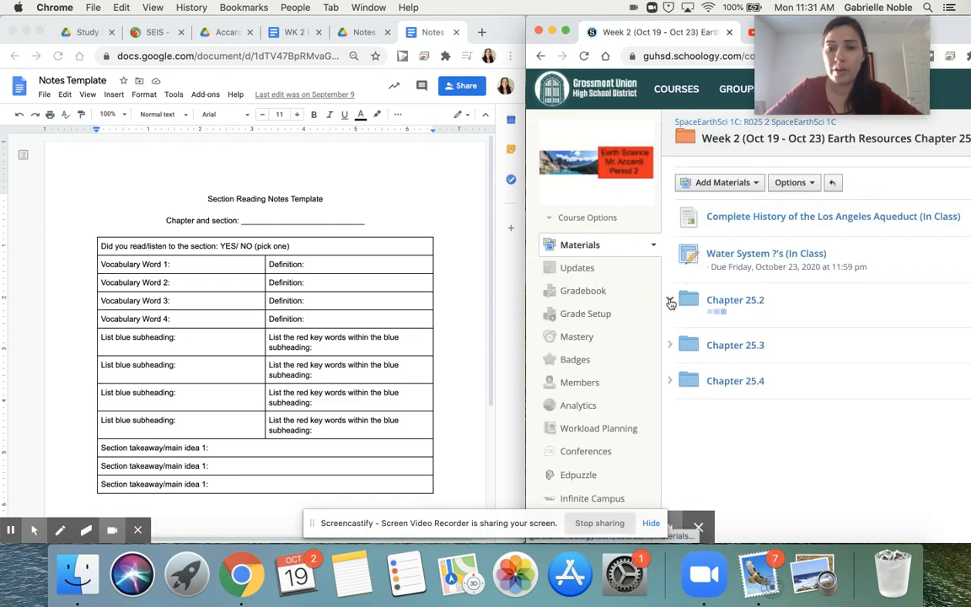
Expand the Chapter 25.2 folder and open the Chapter 25 textbook PDF.
{"action": "left_click", "coordinate": [670, 302]}
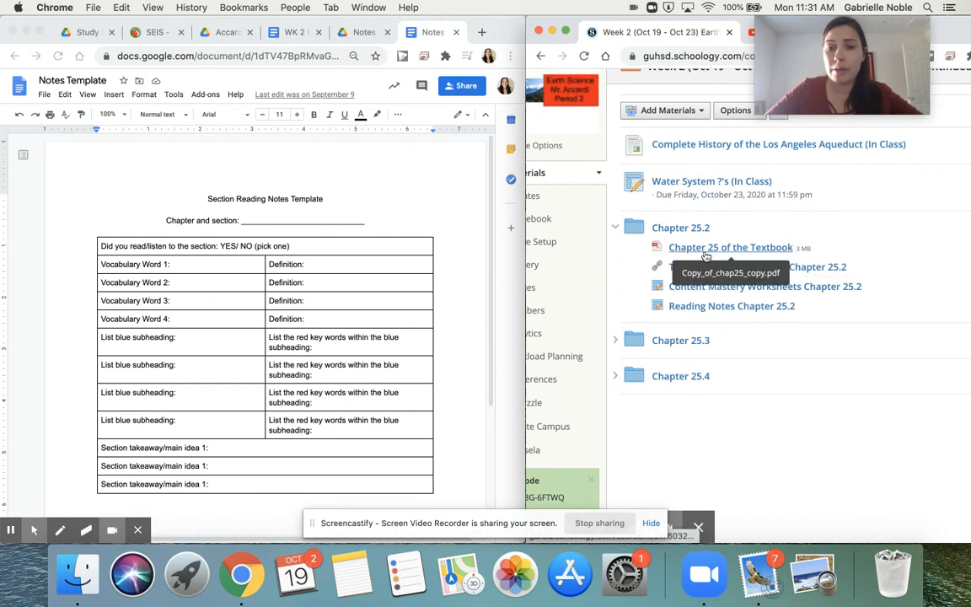
{"action": "left_click", "coordinate": [706, 253]}
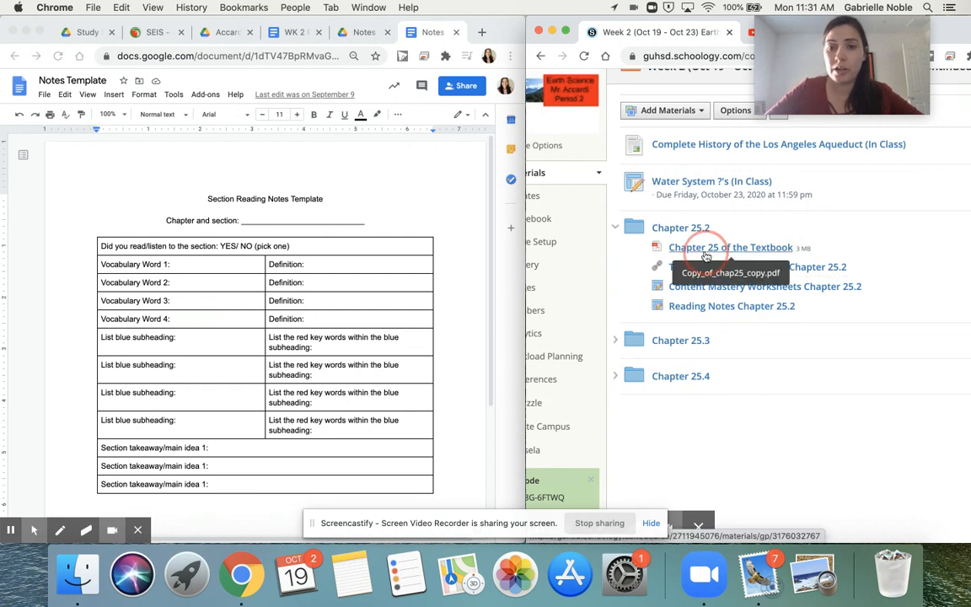
{"action": "left_click", "coordinate": [730, 246]}
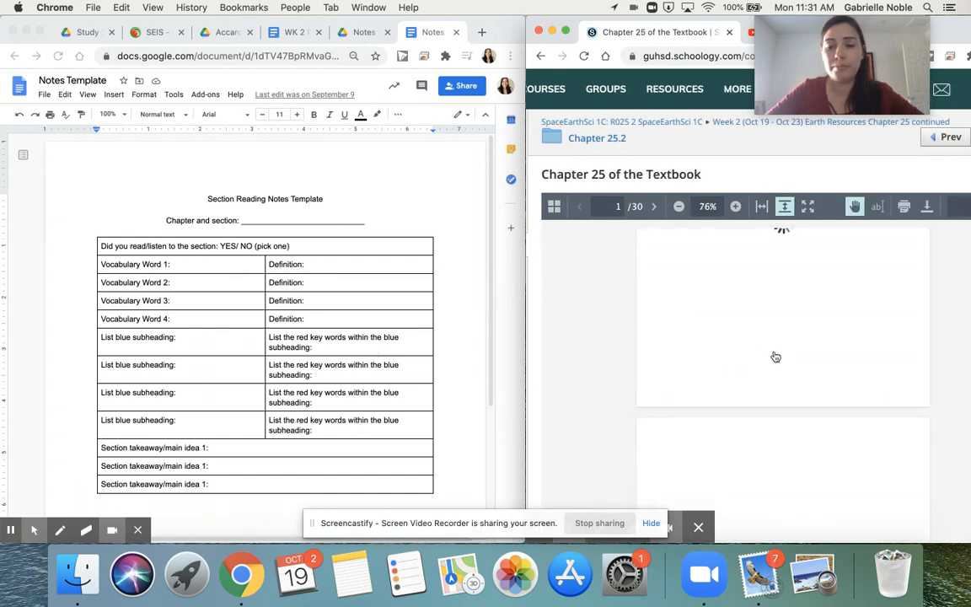
Adjust the PDF zoom and page through to Section 25.1, What are resources?
{"action": "left_click", "coordinate": [735, 205]}
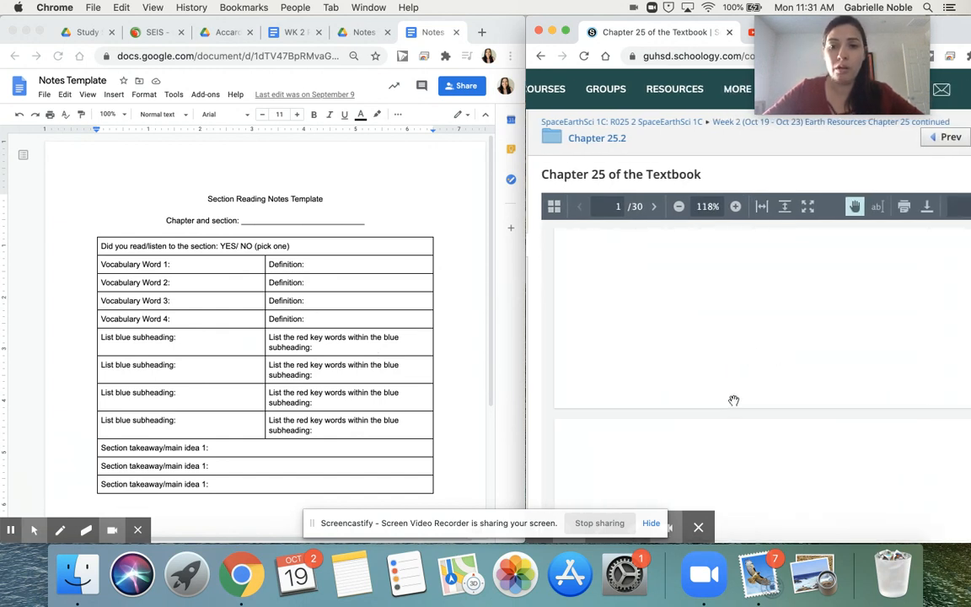
{"action": "left_click", "coordinate": [678, 206]}
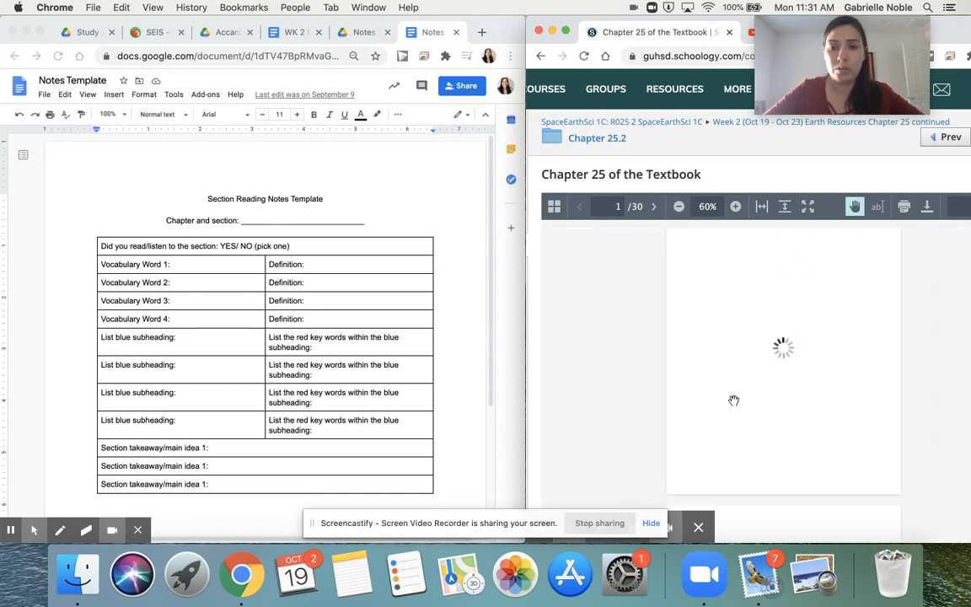
{"action": "left_click", "coordinate": [735, 205]}
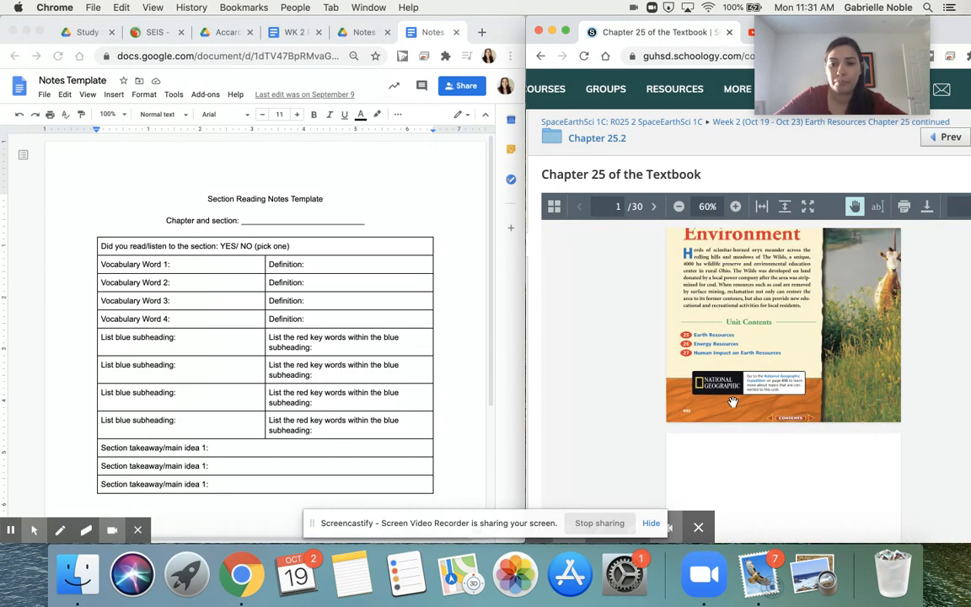
{"action": "left_click", "coordinate": [652, 206]}
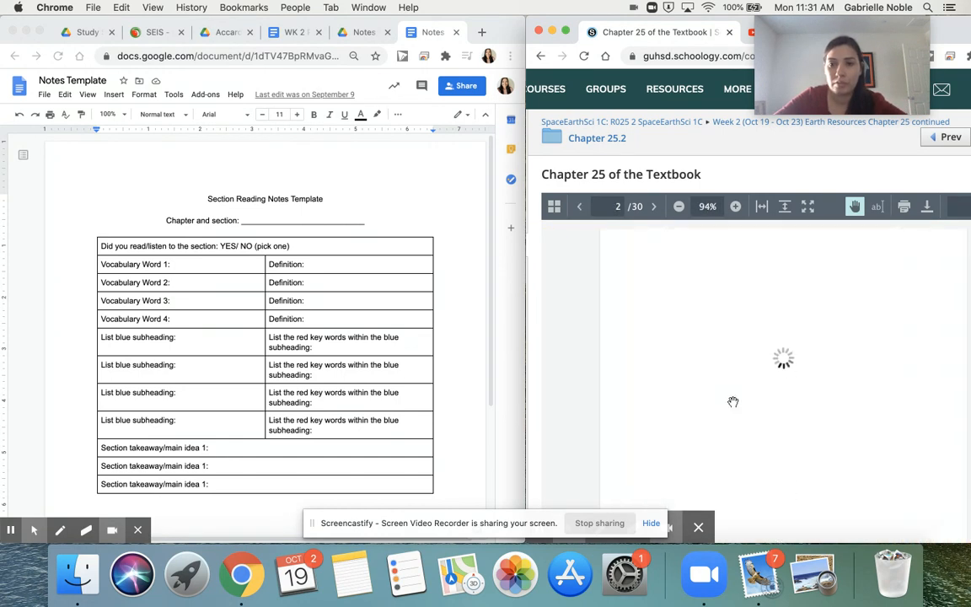
{"action": "left_click", "coordinate": [735, 205]}
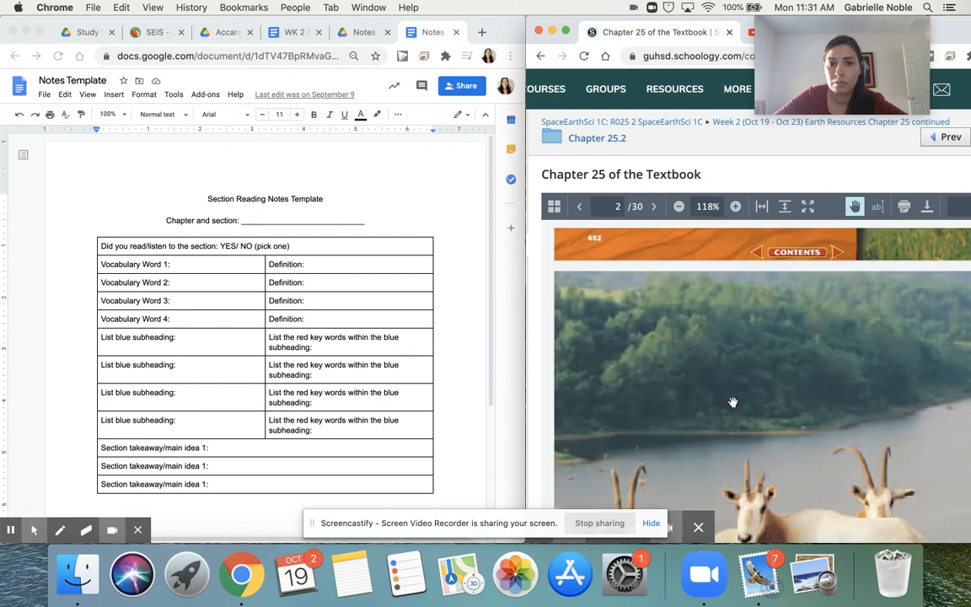
{"action": "left_click", "coordinate": [653, 207]}
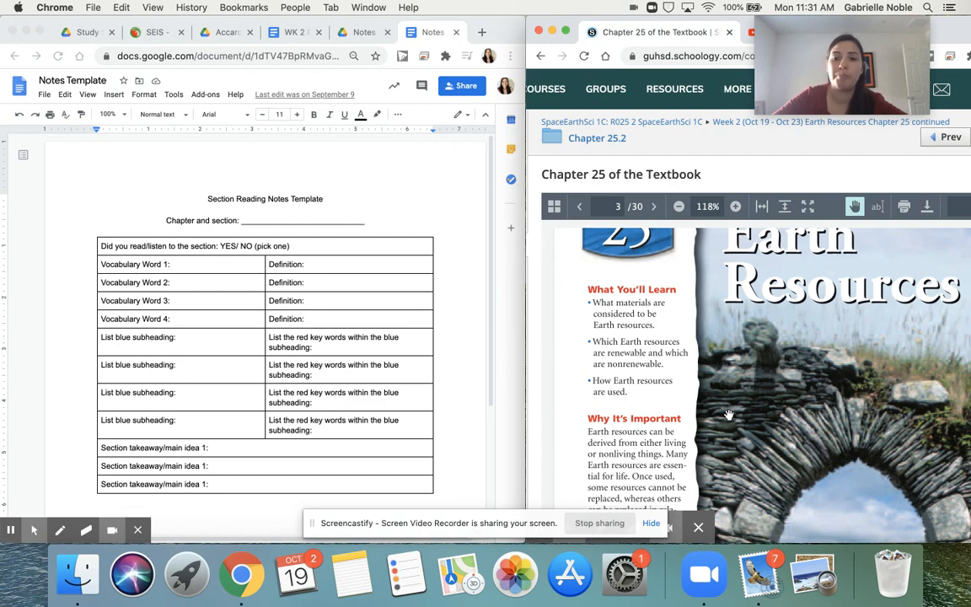
{"action": "scroll", "scroll_direction": "down", "scroll_amount": 3}
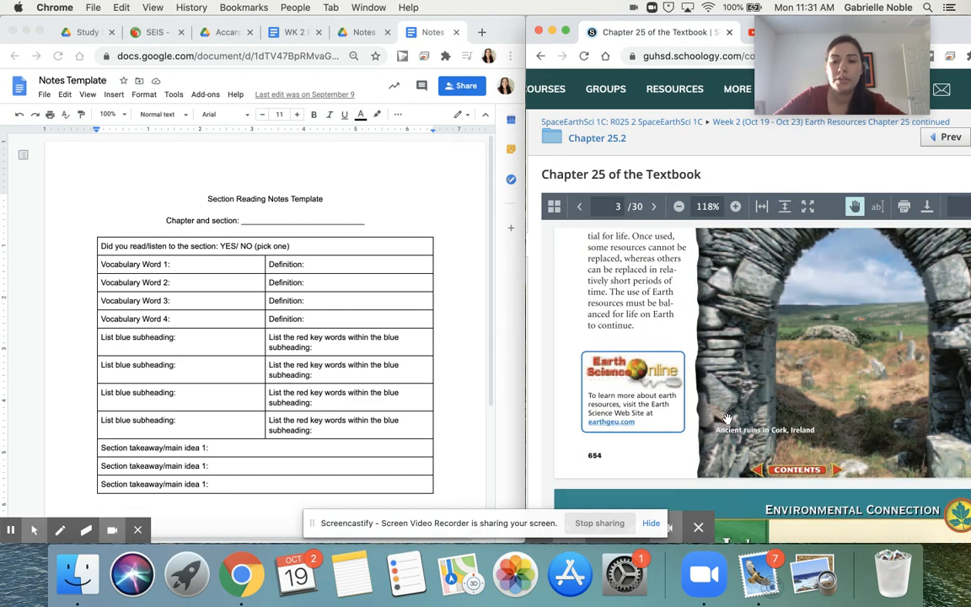
{"action": "left_click", "coordinate": [653, 206]}
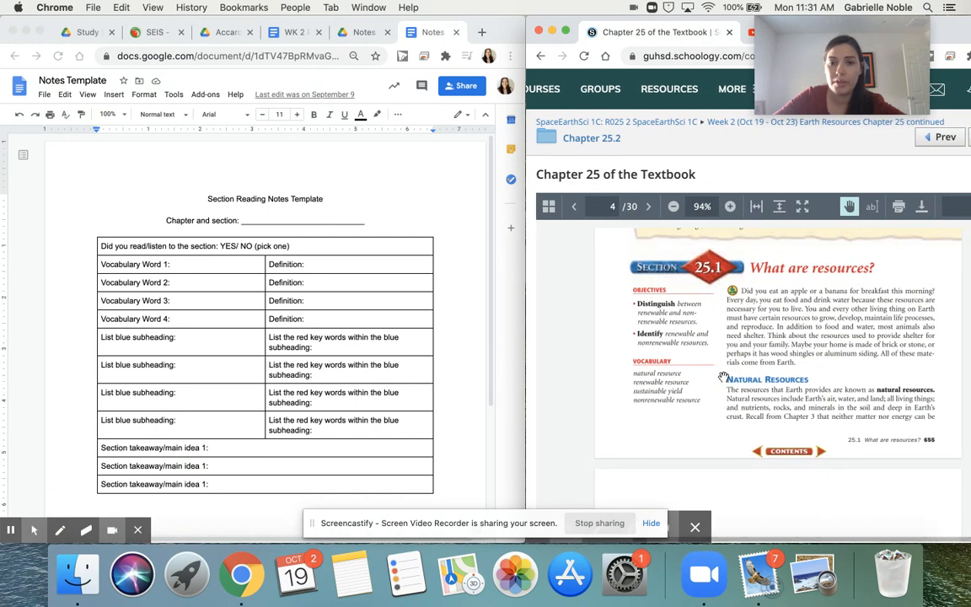
{"action": "scroll", "scroll_direction": "down", "scroll_amount": 3}
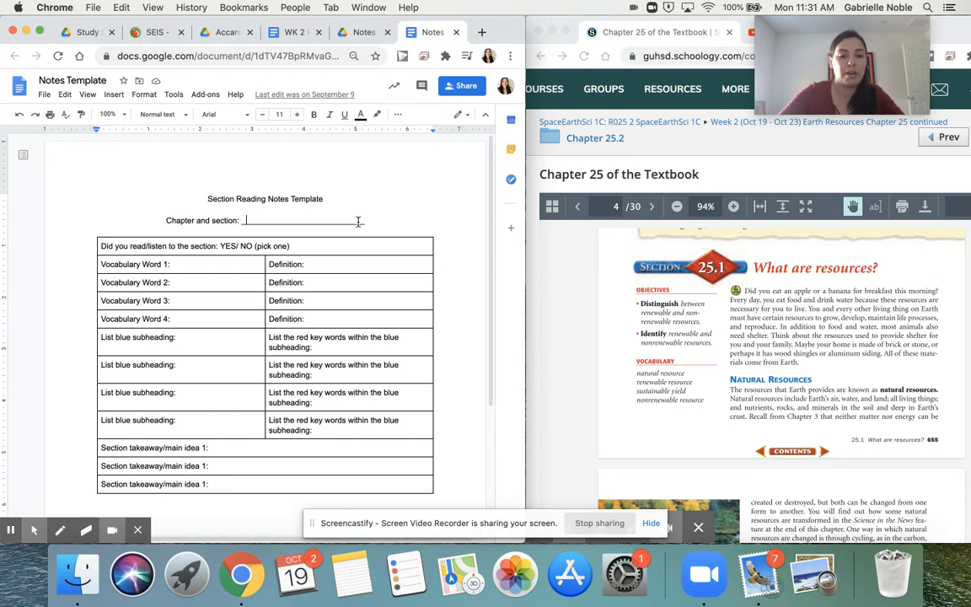
Enter '_25.1' after 'Chapter and section:' on the notes template.
{"action": "type", "text": "_25.1"}
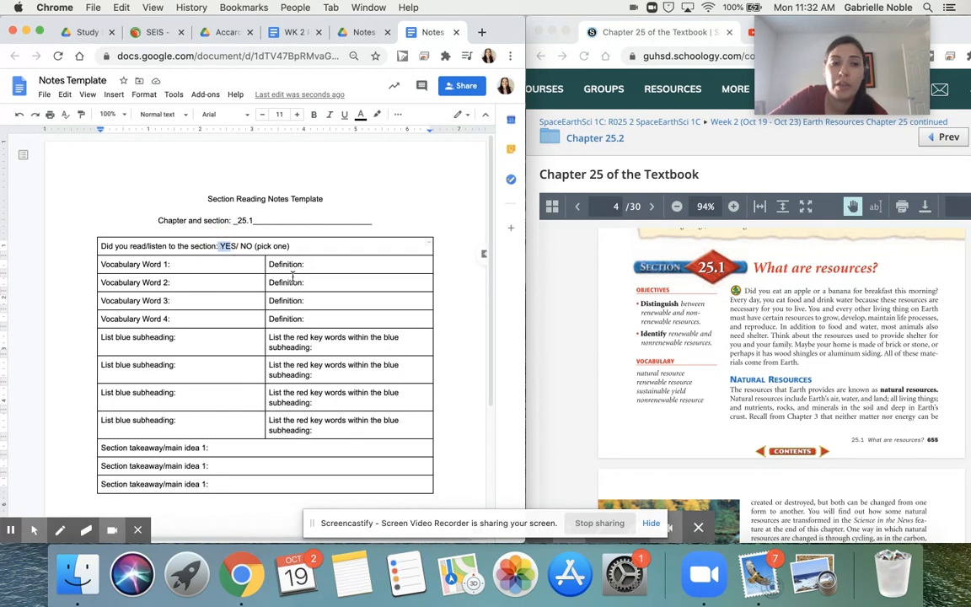
{"action": "mouse_move", "coordinate": [626, 264]}
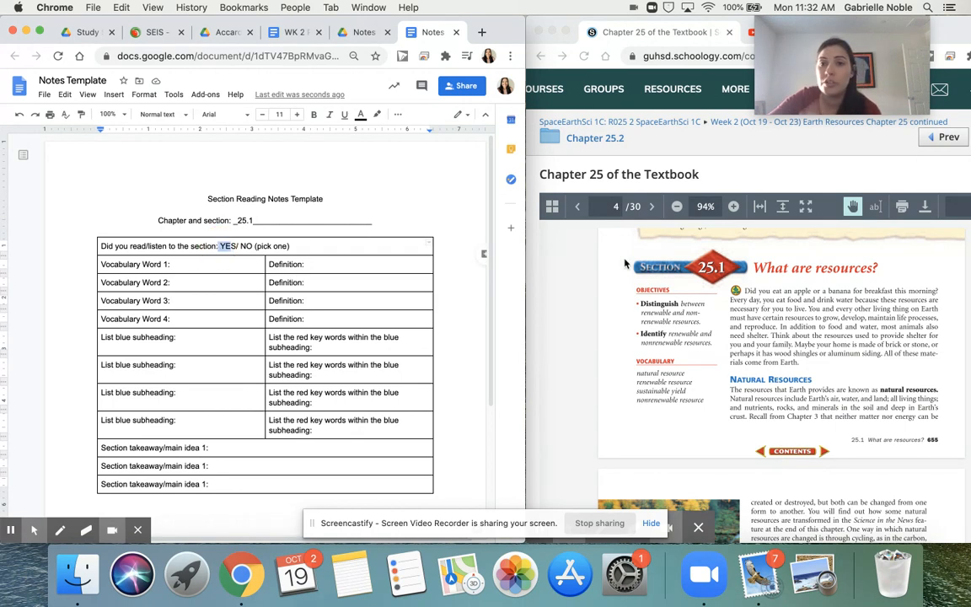
{"action": "mouse_move", "coordinate": [463, 305]}
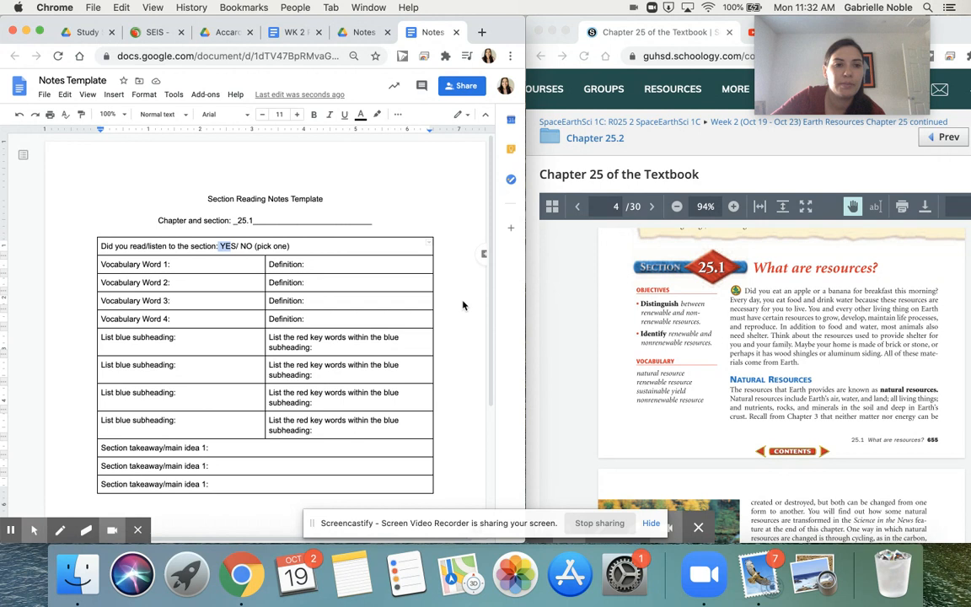
Enter vocabulary words 1 and 2 as natural resources and renewable resources.
{"action": "left_click", "coordinate": [177, 264]}
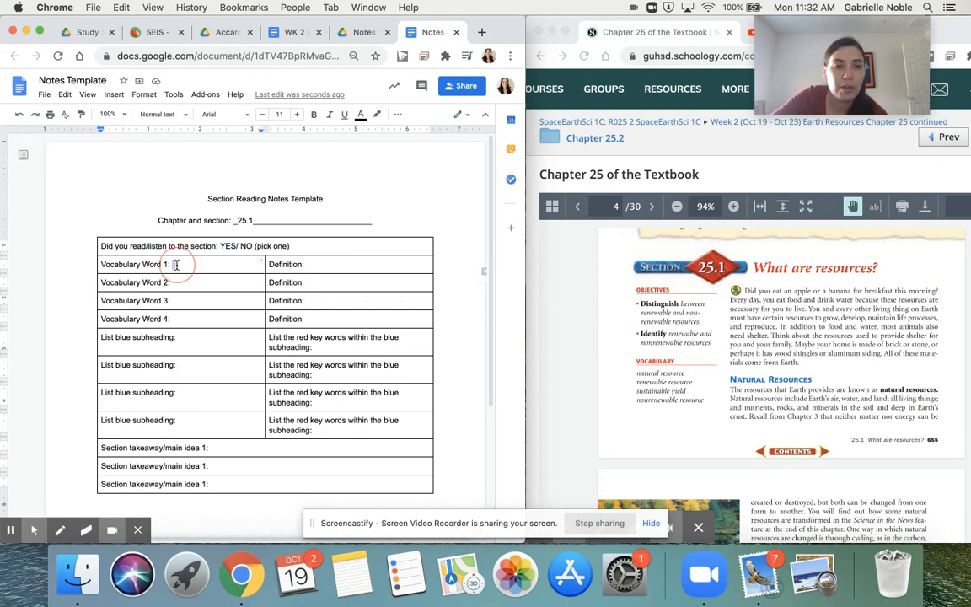
{"action": "left_click_drag", "start_coordinate": [177, 264], "coordinate": [177, 318]}
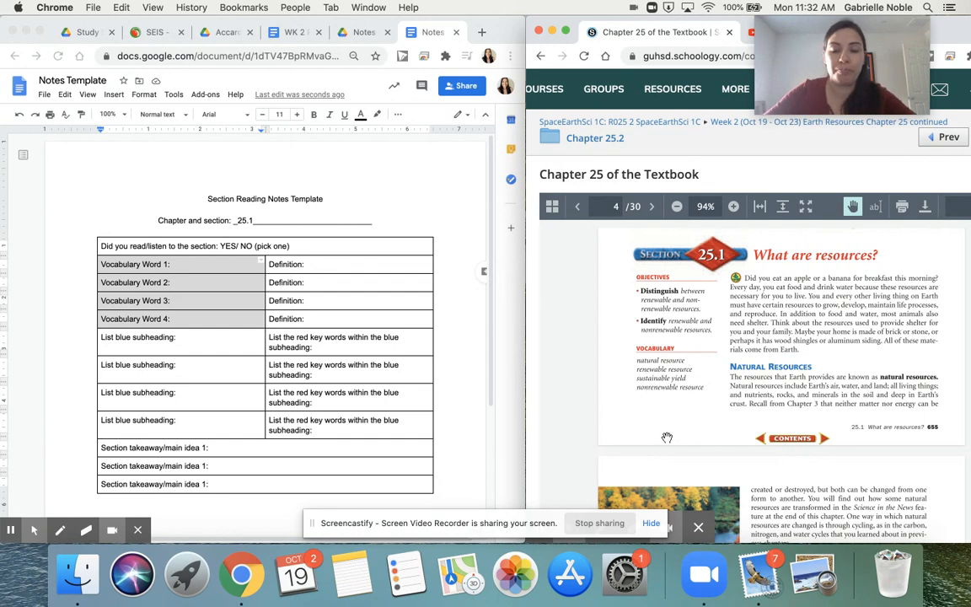
{"action": "left_click", "coordinate": [173, 264]}
{"action": "type", "text": " Natur"}
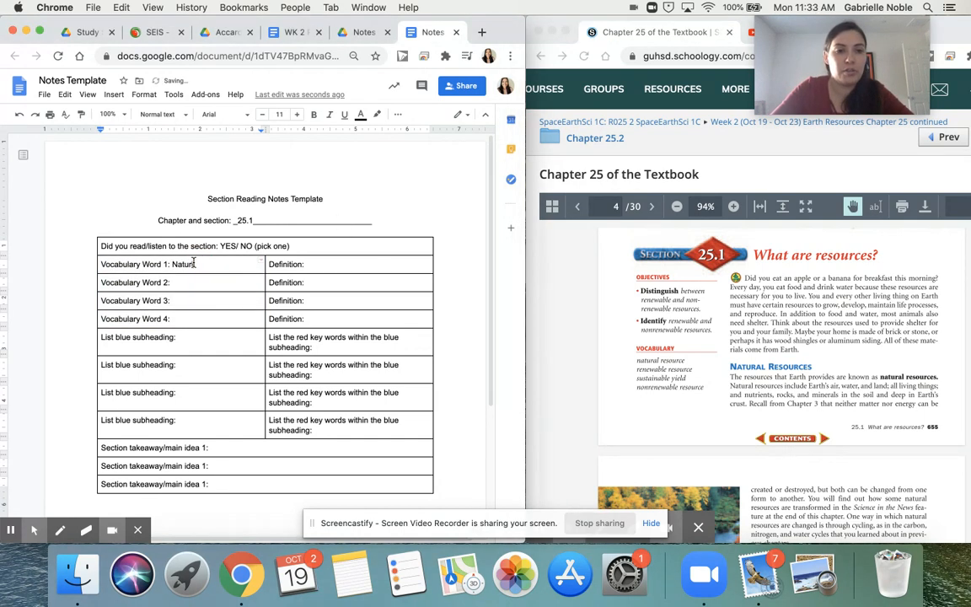
{"action": "type", "text": "Resources"}
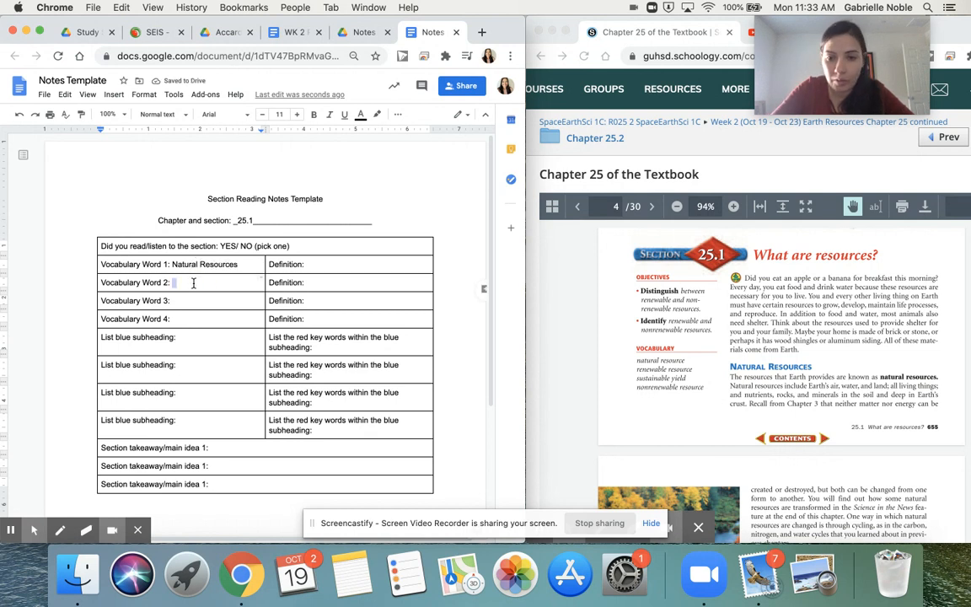
{"action": "type", "text": "Renewable"}
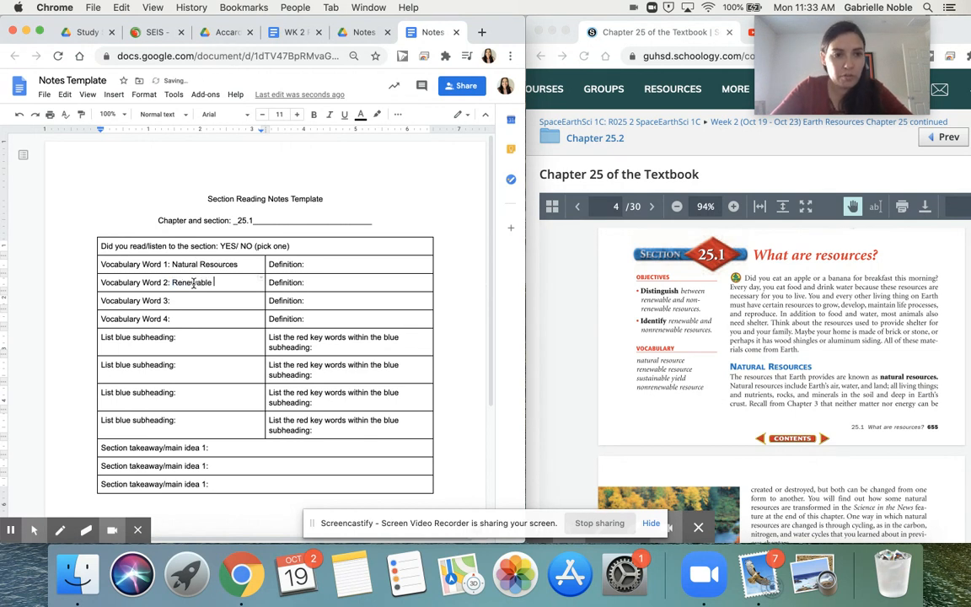
{"action": "type", "text": "rRe"}
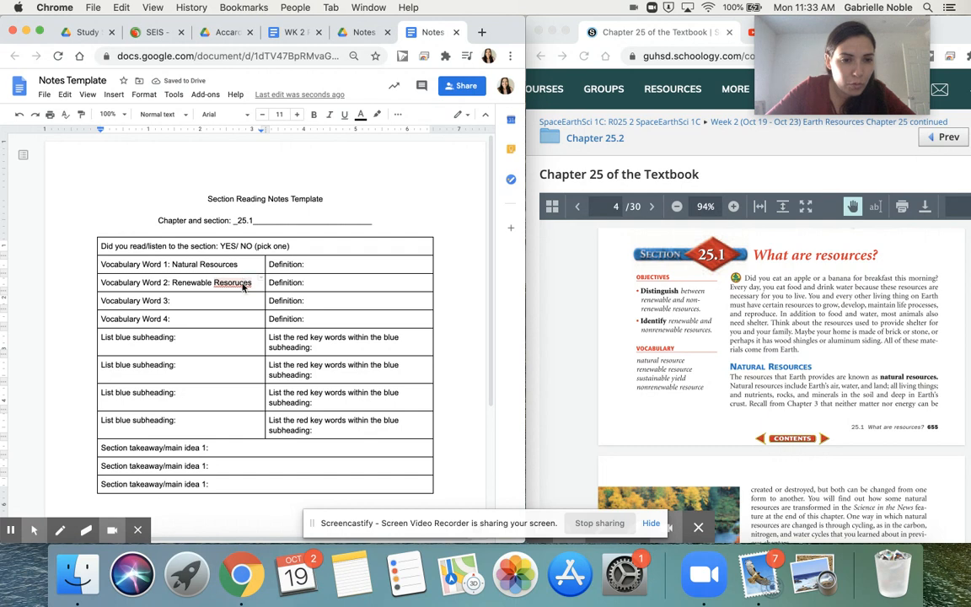
Enter 'sustainable yield' and 'nonrenewable resources' as vocabulary words 3 and 4.
{"action": "left_click", "coordinate": [173, 300]}
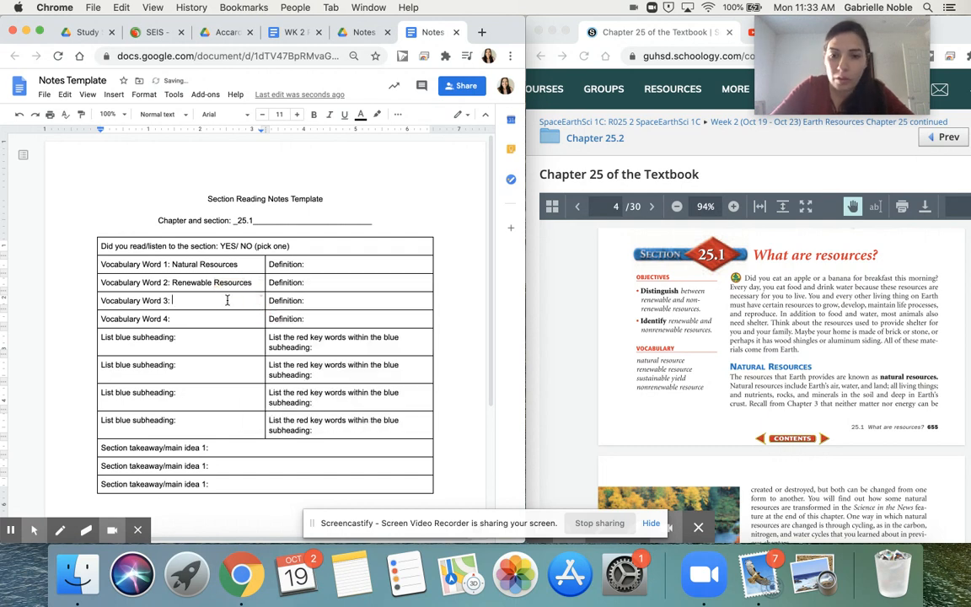
{"action": "type", "text": "sus"}
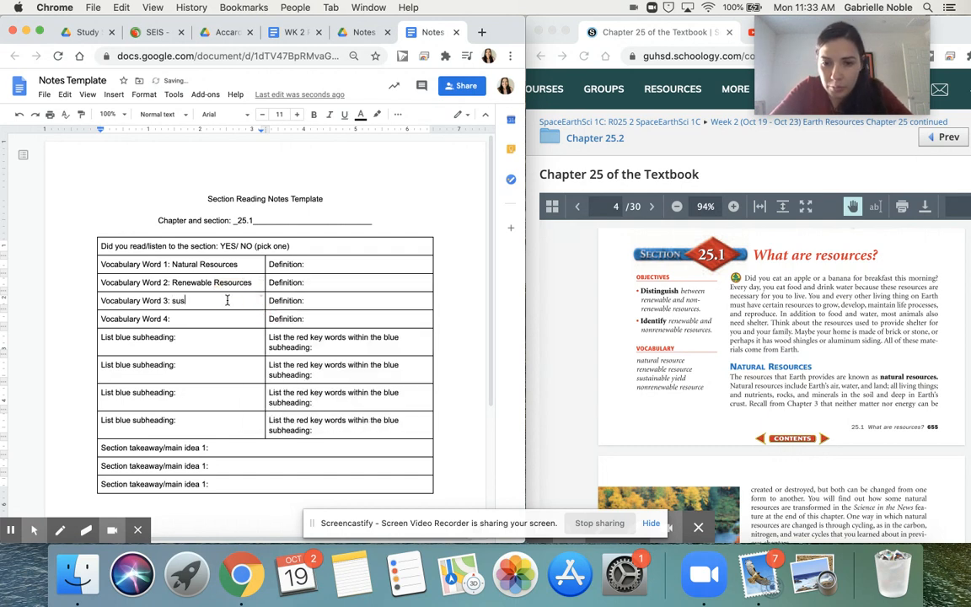
{"action": "type", "text": "tainable y"}
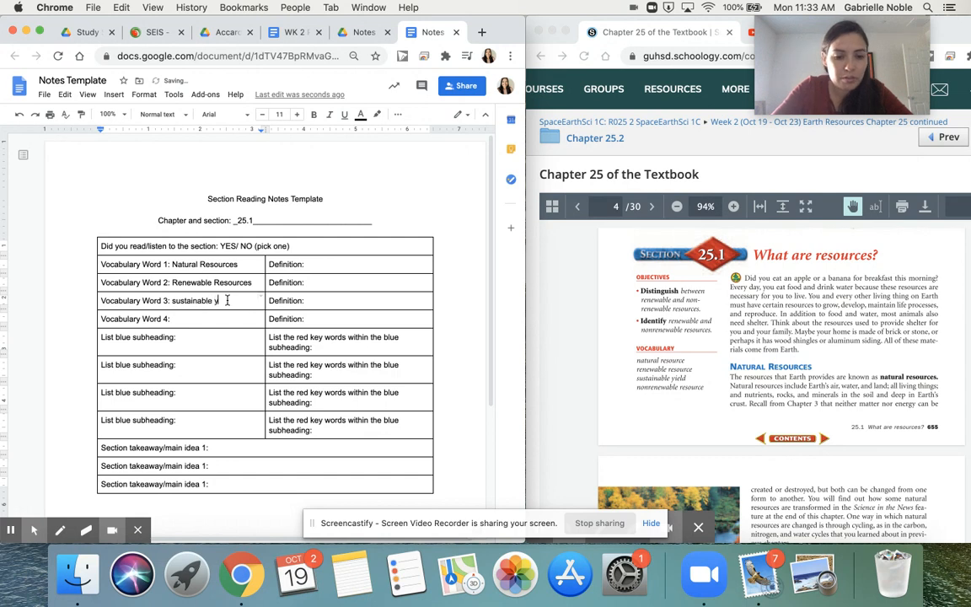
{"action": "type", "text": "d"}
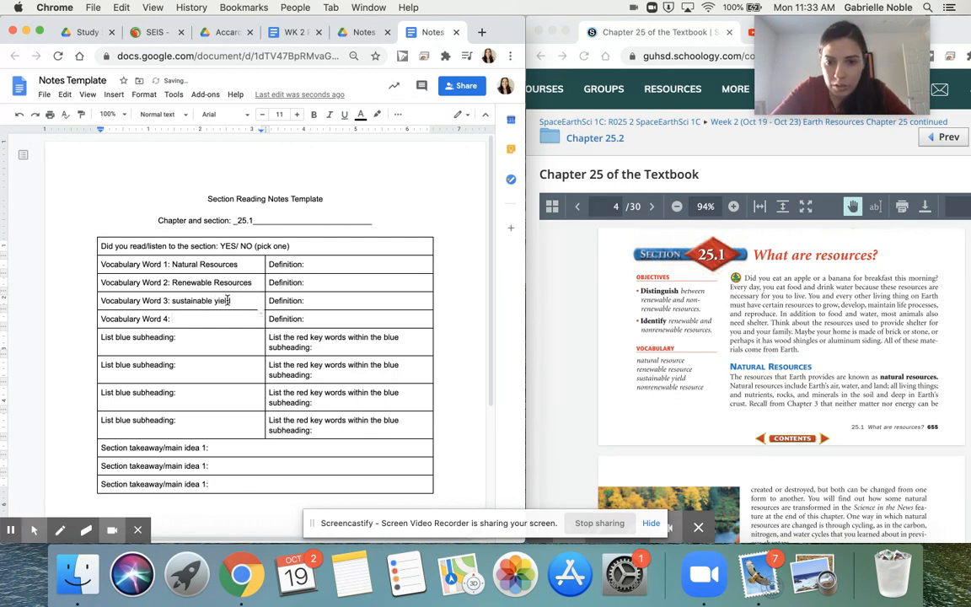
{"action": "type", "text": "nonrenewable resources"}
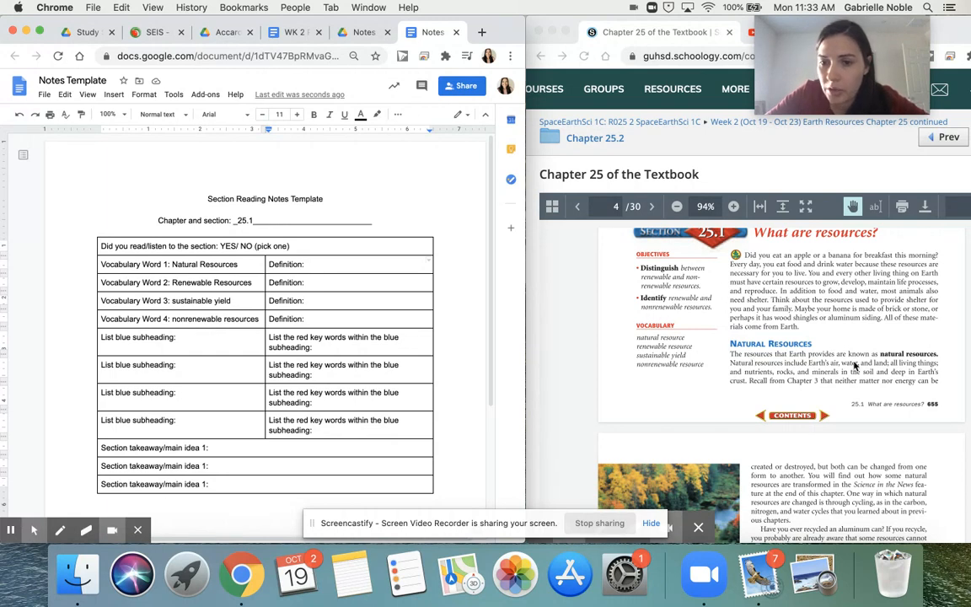
{"action": "mouse_move", "coordinate": [354, 295]}
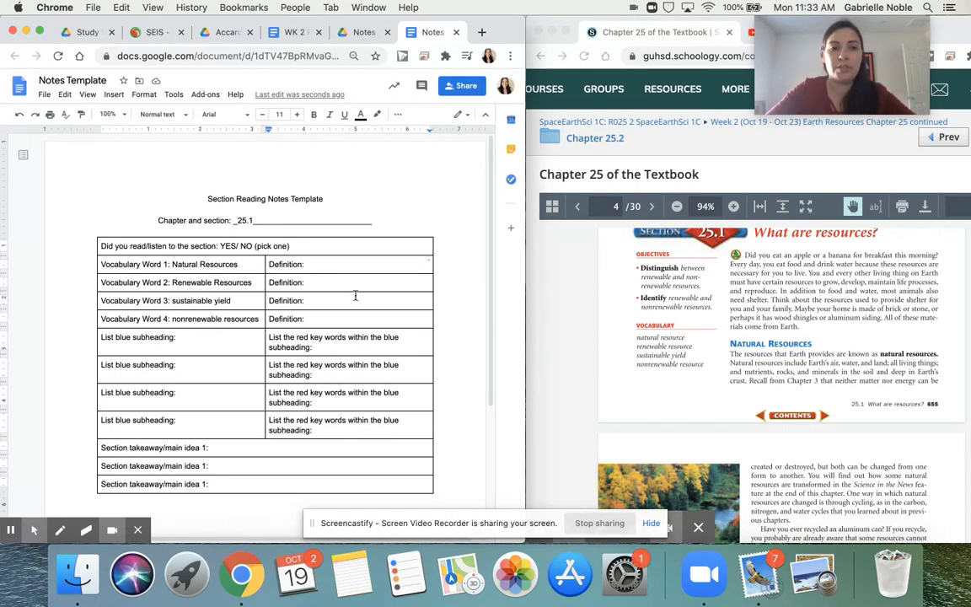
Type 'The resources that earth provides.' as the Natural resources definition.
{"action": "type", "text": "The"}
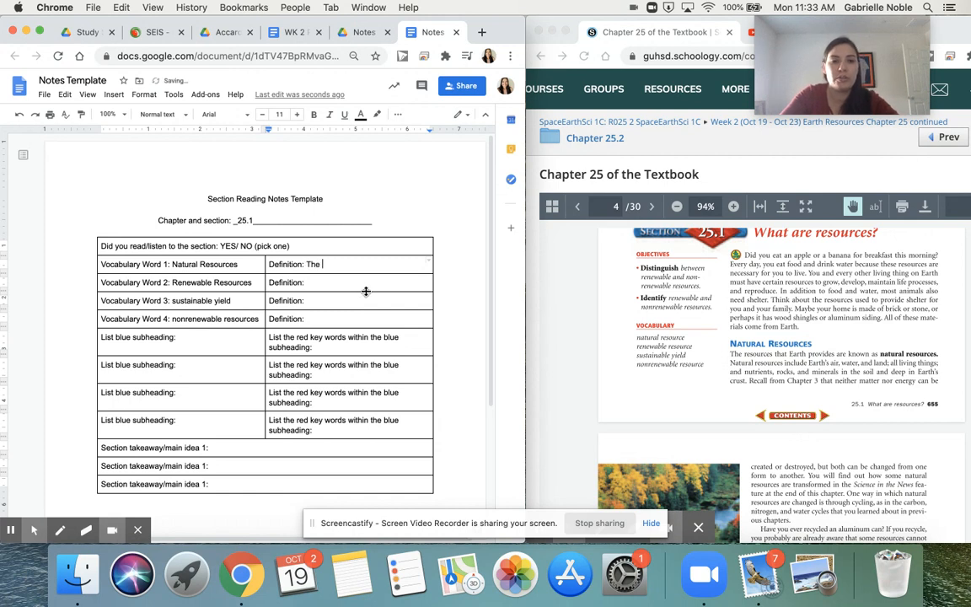
{"action": "type", "text": "resources that"}
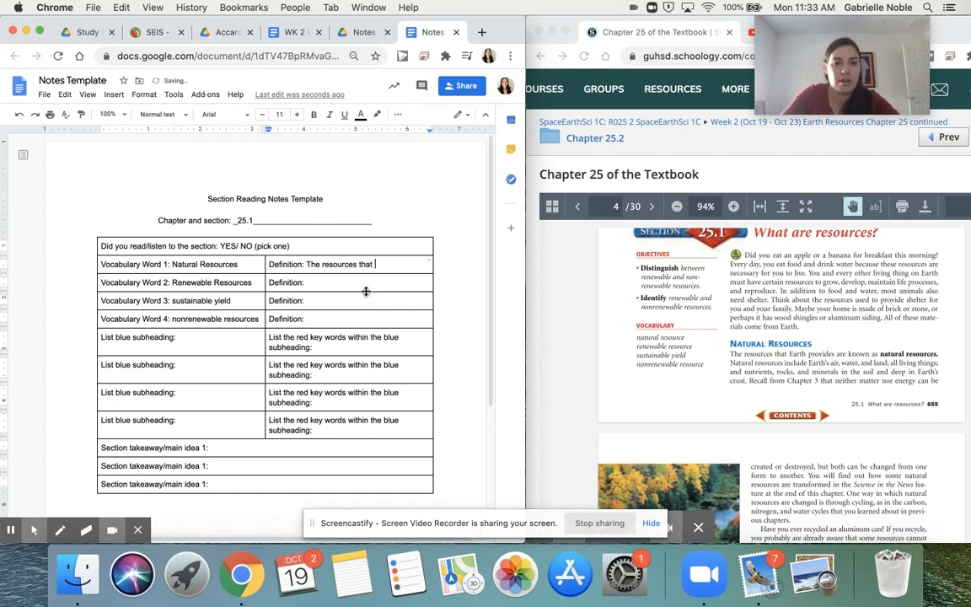
{"action": "type", "text": "earth provides."}
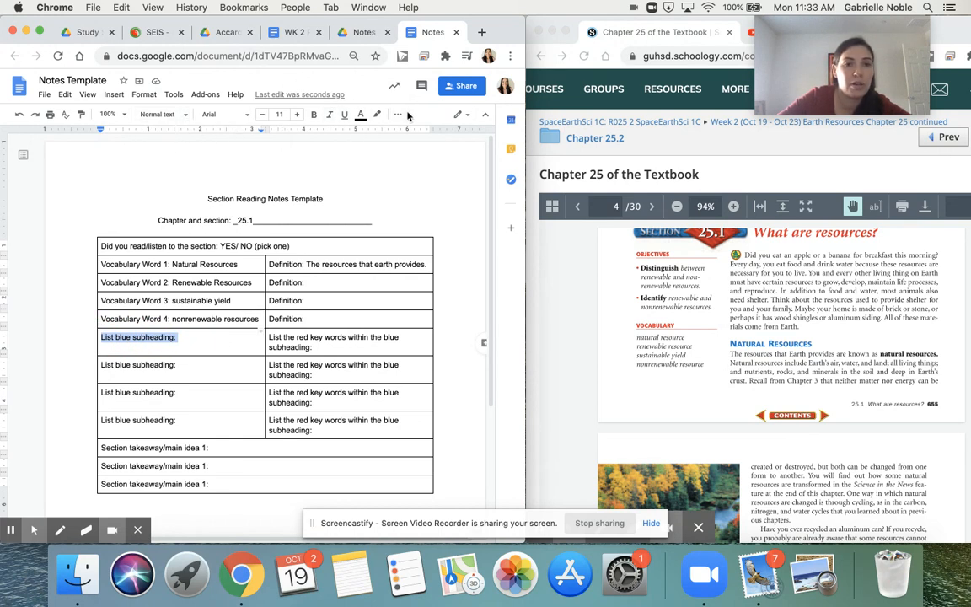
Set the first 'List blue subheading:' label's text color to blue.
{"action": "left_click", "coordinate": [361, 114]}
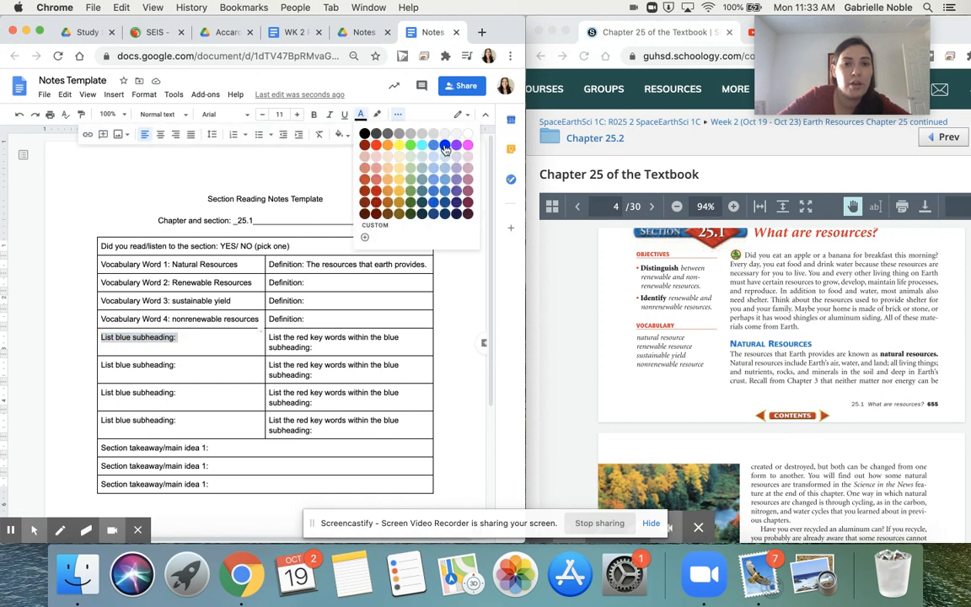
{"action": "left_click", "coordinate": [444, 145]}
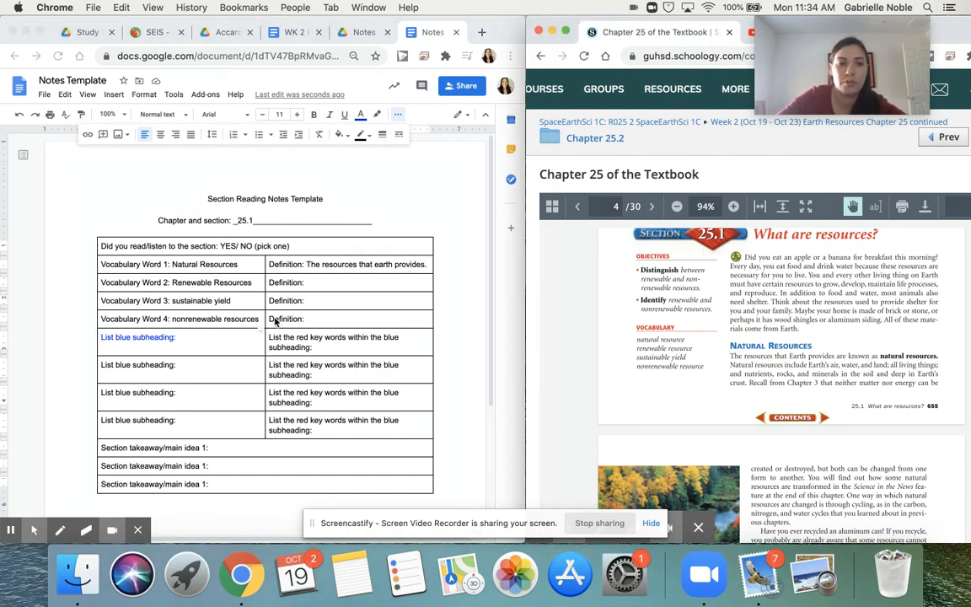
Enter 'Natural resources' and 'Renewable resources' after the first two subheading labels.
{"action": "type", "text": "N"}
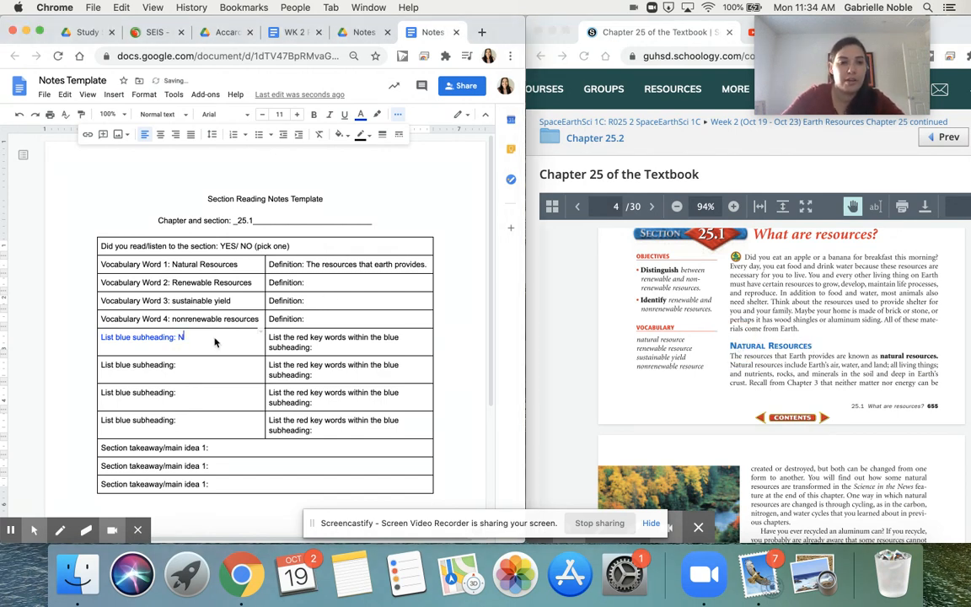
{"action": "type", "text": "atural resources"}
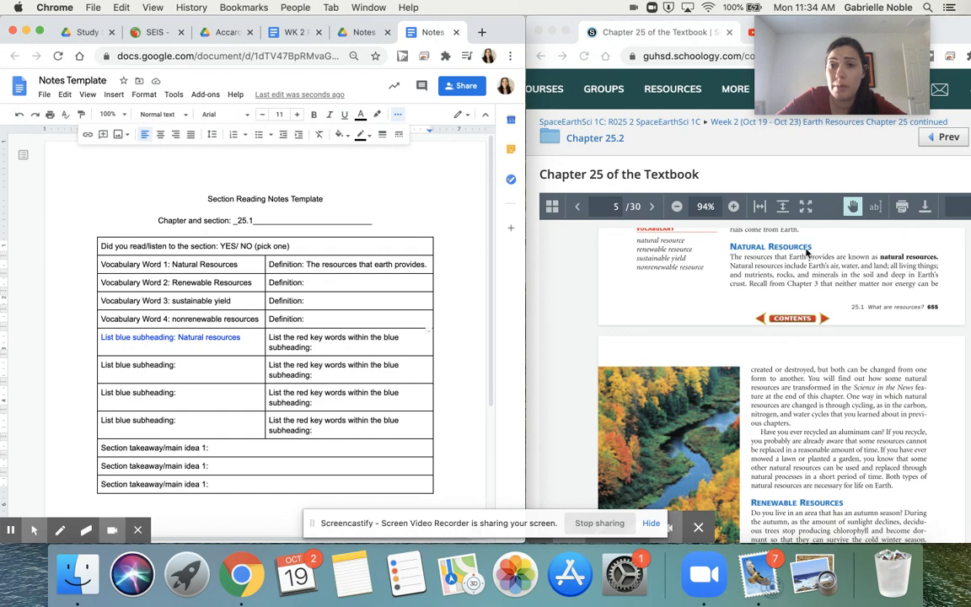
{"action": "scroll", "scroll_direction": "down", "scroll_amount": 3}
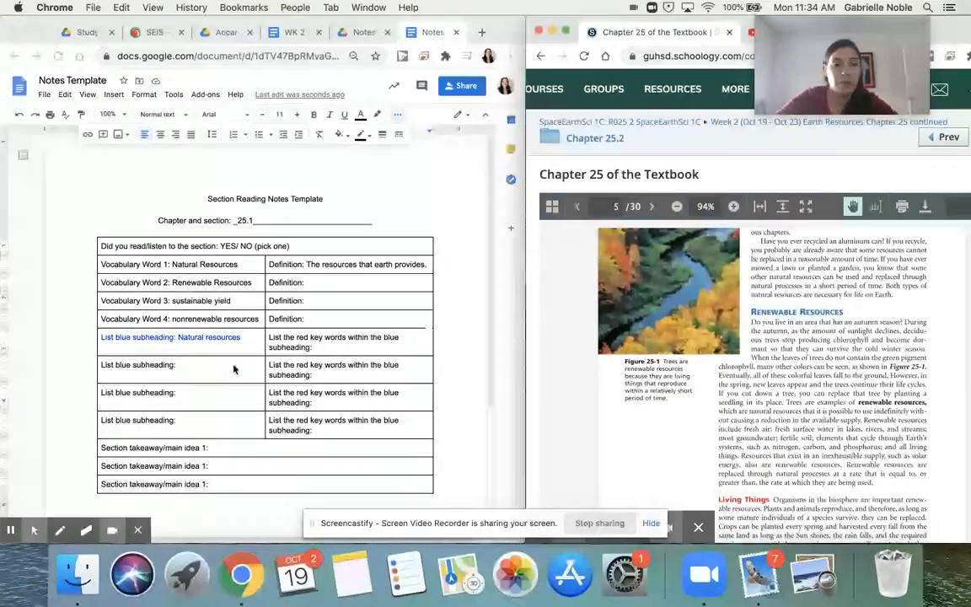
{"action": "type", "text": "Renewable resources"}
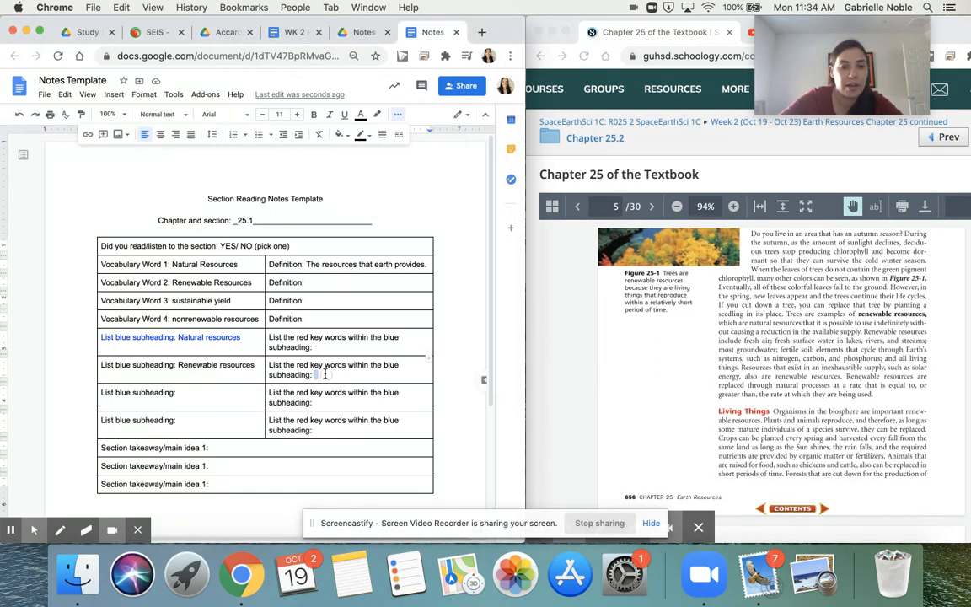
List 'Living Things' and 'Sunlight' in the key words cell.
{"action": "type", "text": "Living"}
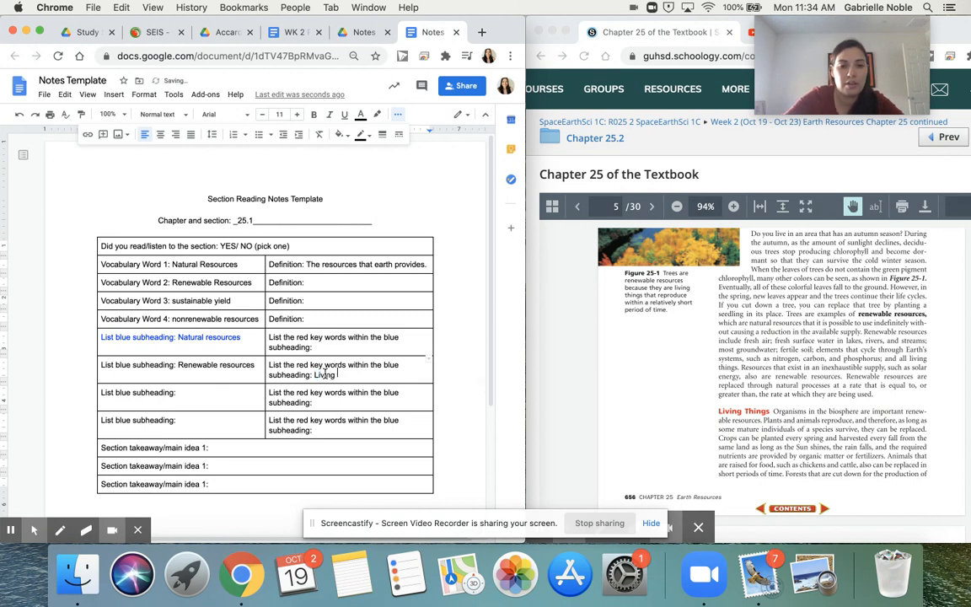
{"action": "type", "text": "Things"}
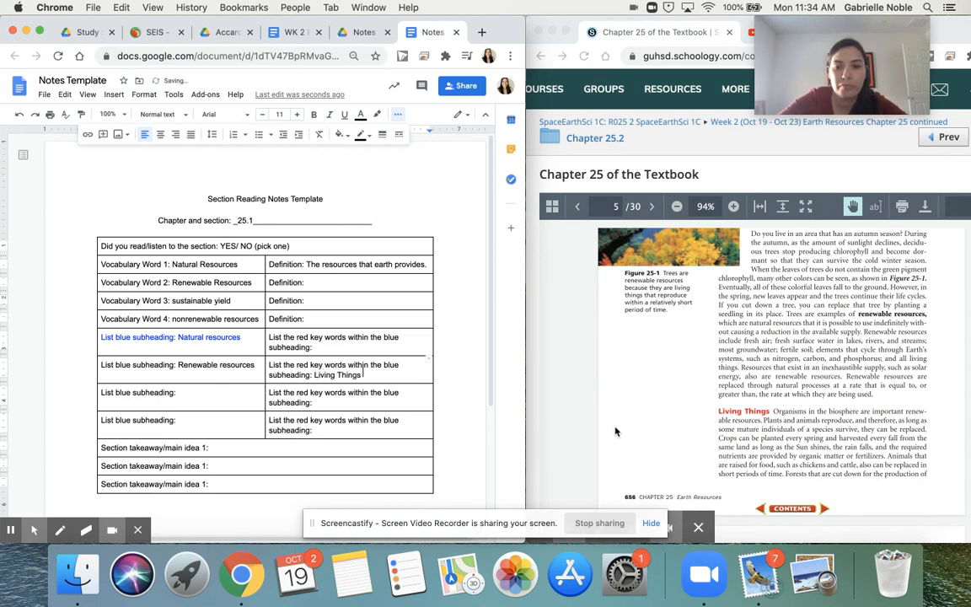
{"action": "left_click", "coordinate": [651, 206]}
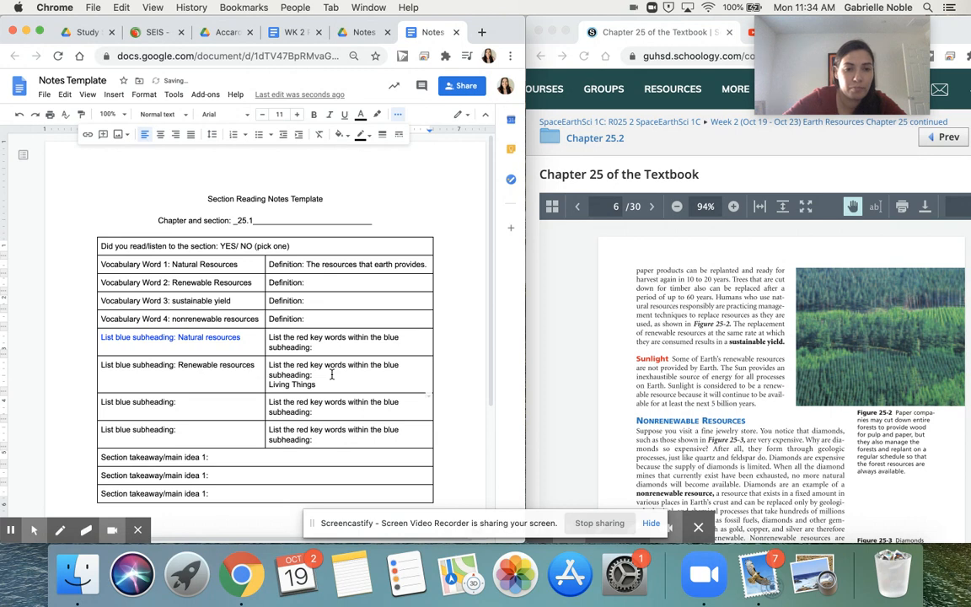
{"action": "type", "text": "Sunlight"}
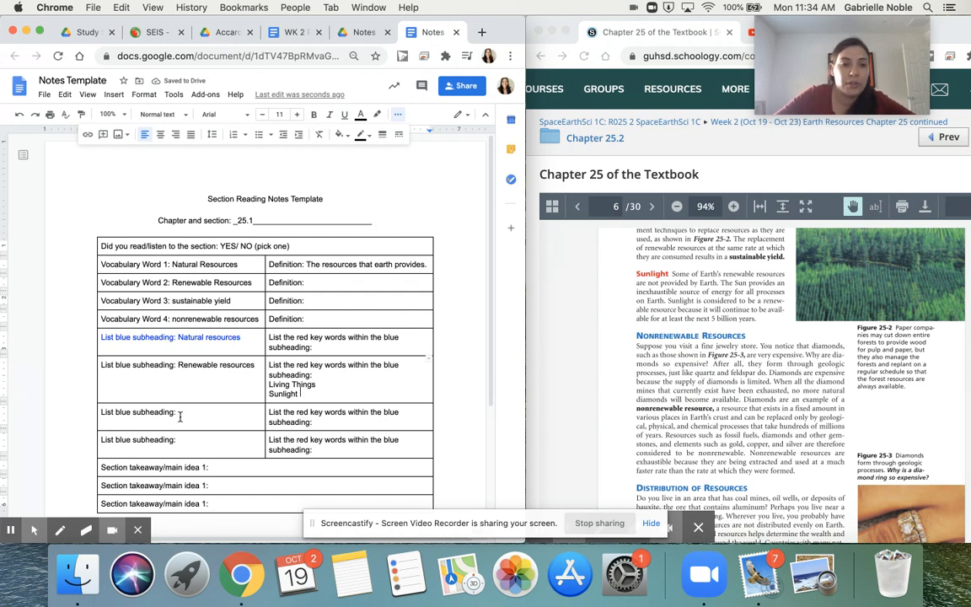
{"action": "type", "text": "Nonre"}
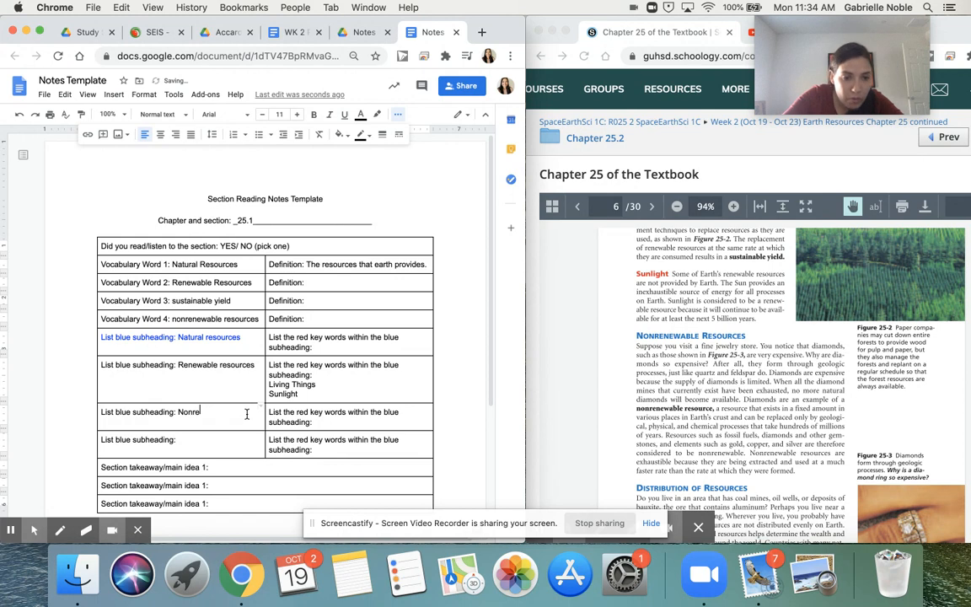
{"action": "type", "text": "Renewable Resources"}
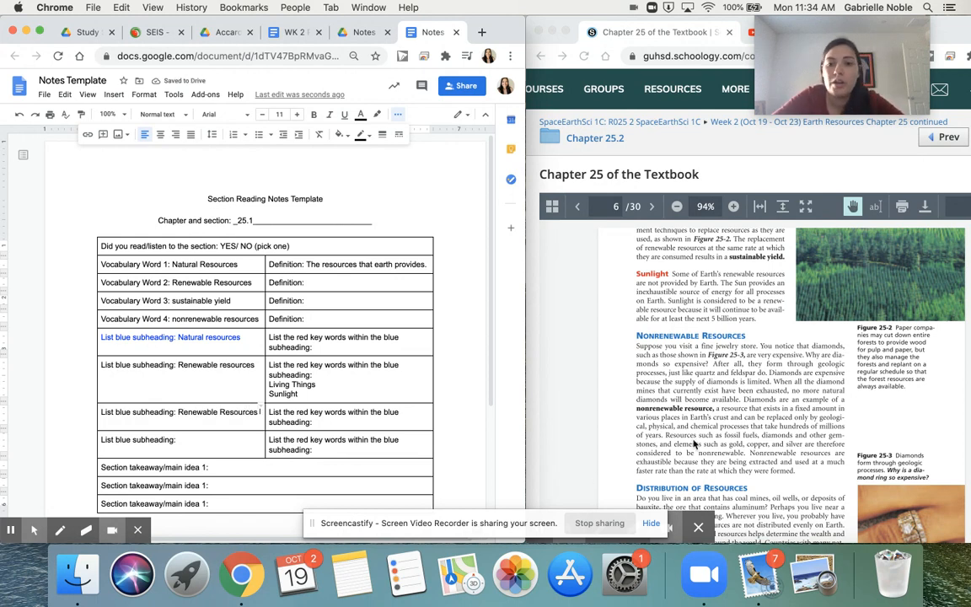
{"action": "left_click", "coordinate": [651, 207]}
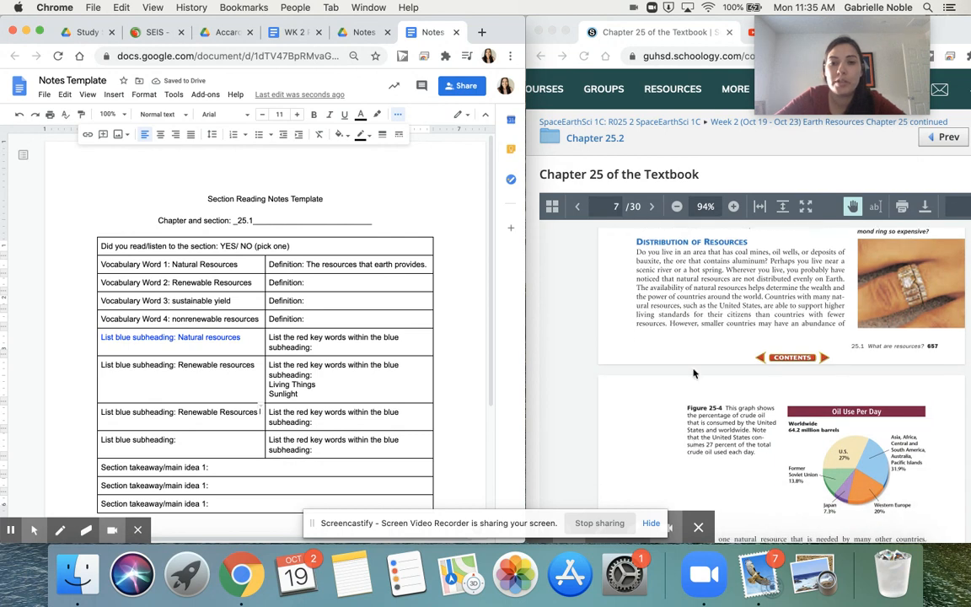
{"action": "left_click", "coordinate": [200, 438]}
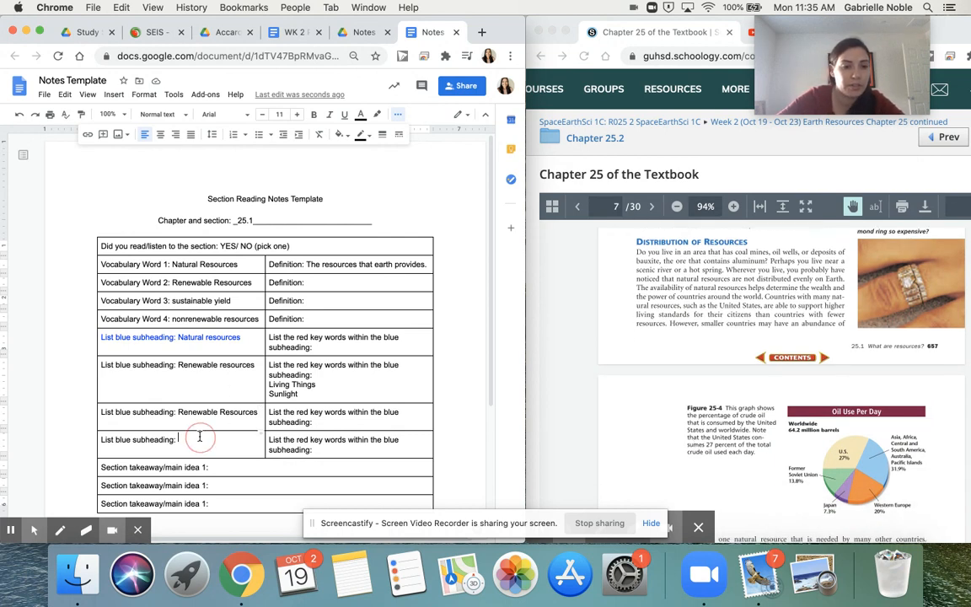
{"action": "type", "text": "Distribution of resources"}
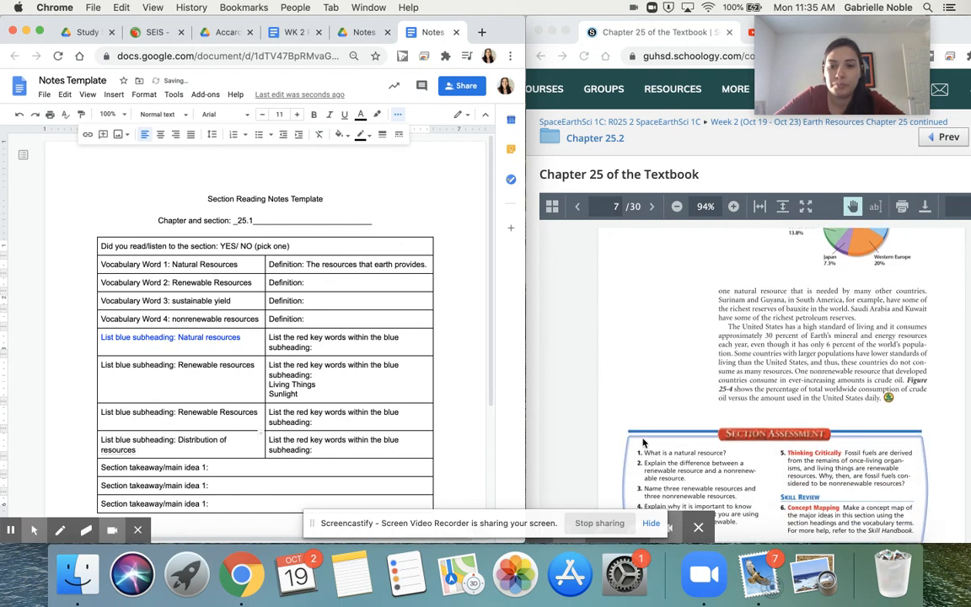
{"action": "scroll", "scroll_direction": "down", "scroll_amount": 3}
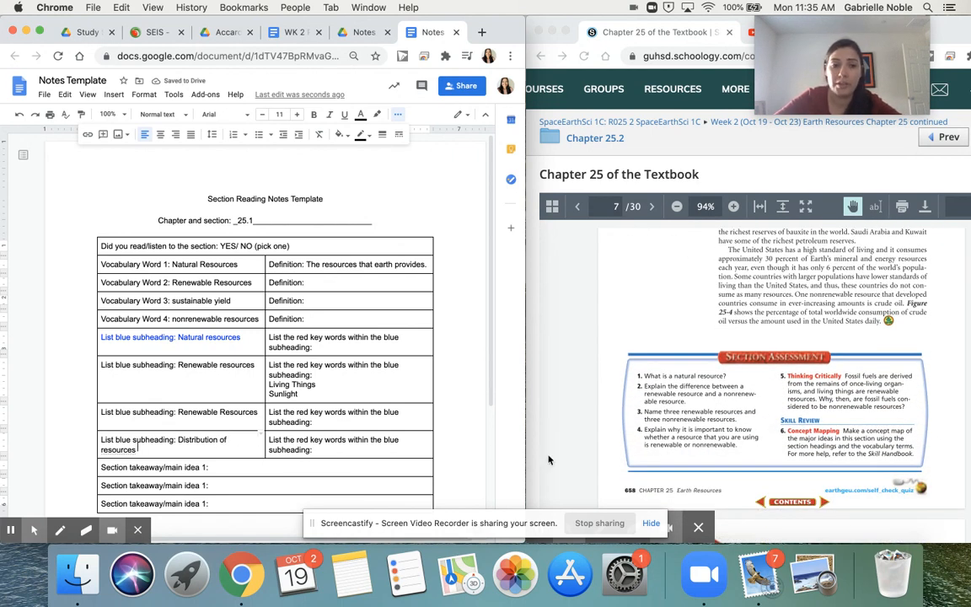
{"action": "scroll", "scroll_direction": "down", "scroll_amount": 3}
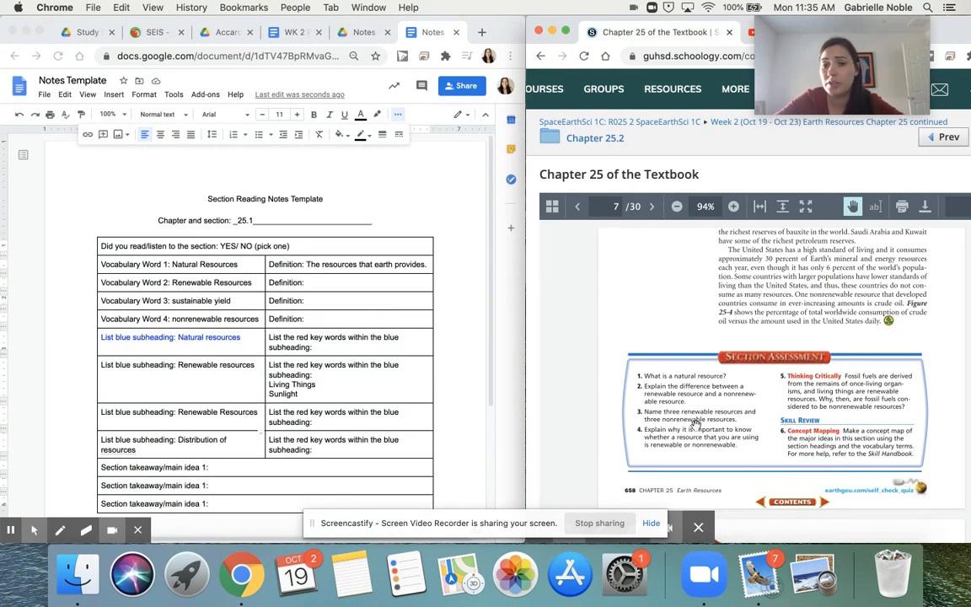
{"action": "scroll", "scroll_direction": "down", "scroll_amount": 3}
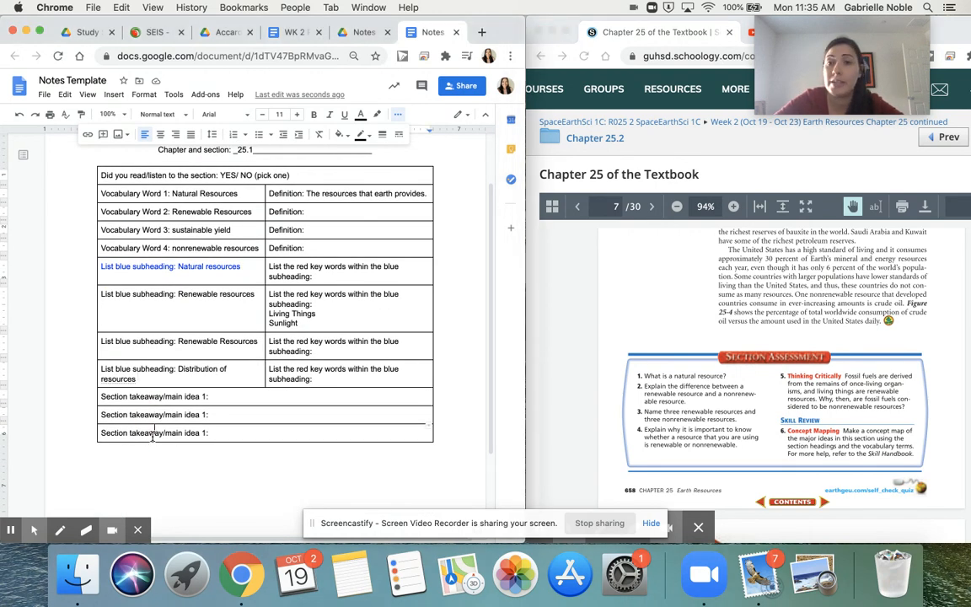
Write takeaway 1 as 'The earth provides us with natural resources.'.
{"action": "left_click", "coordinate": [576, 205]}
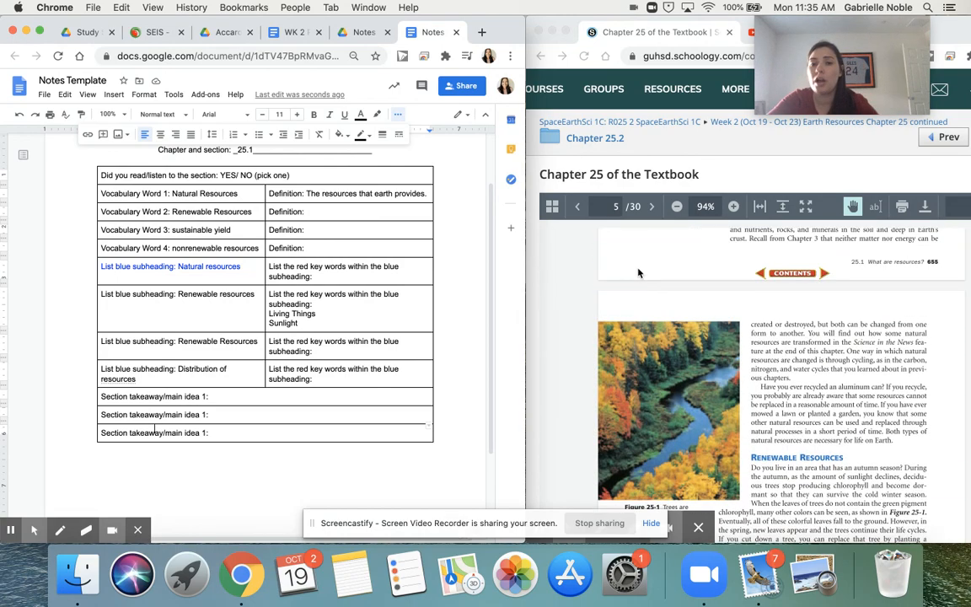
{"action": "left_click", "coordinate": [577, 207]}
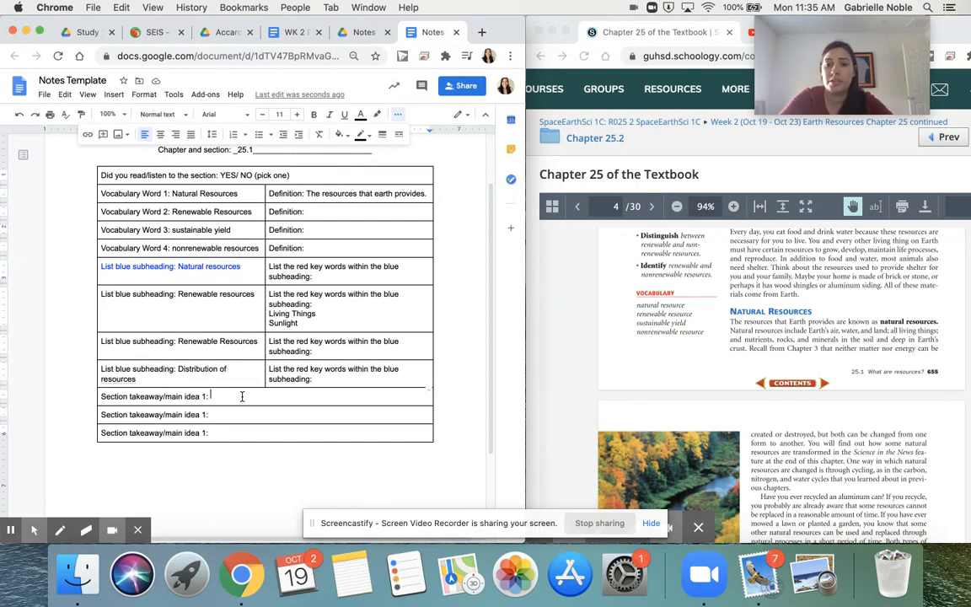
{"action": "type", "text": "The earth provides us with"}
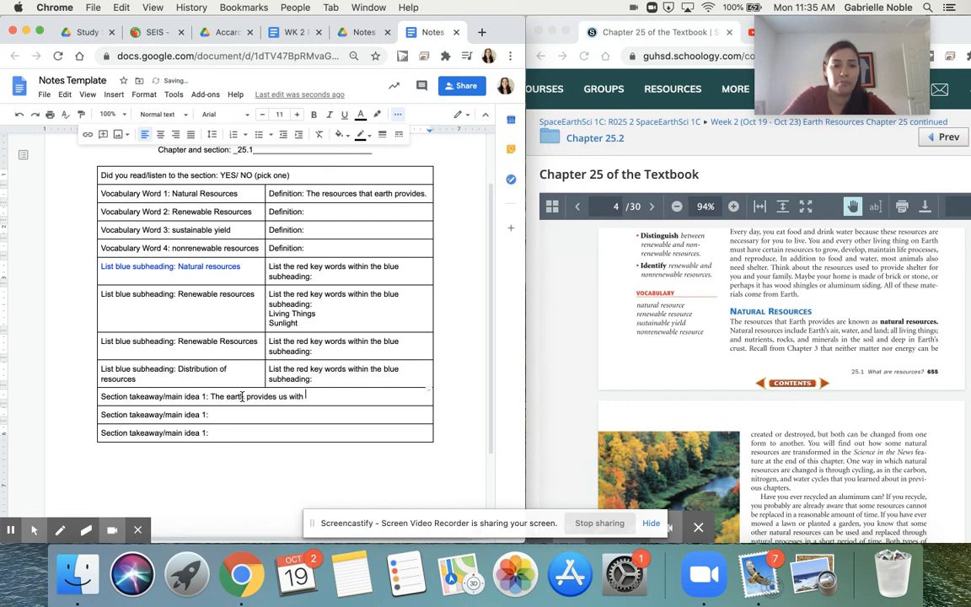
{"action": "type", "text": "natural"}
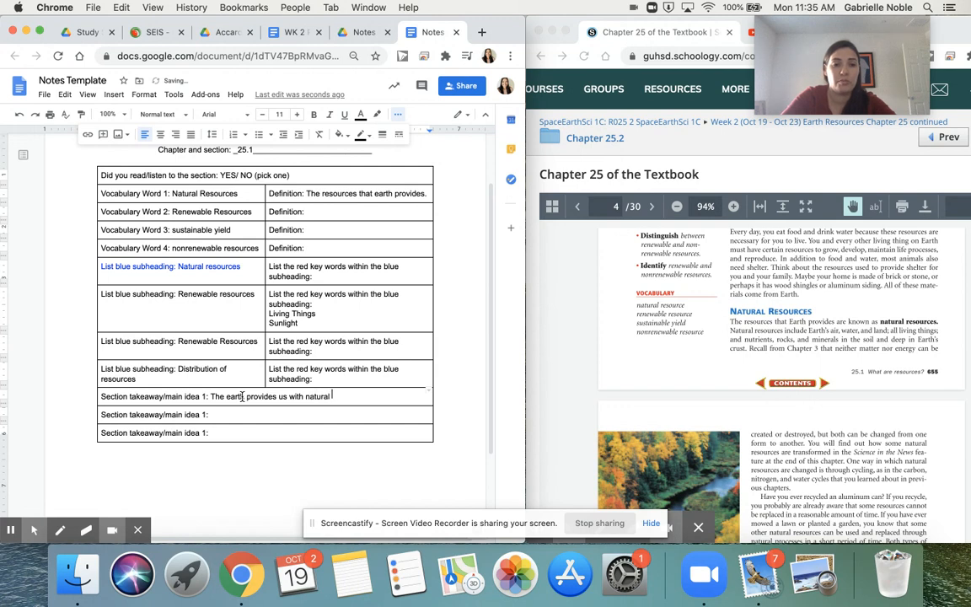
{"action": "type", "text": "resources."}
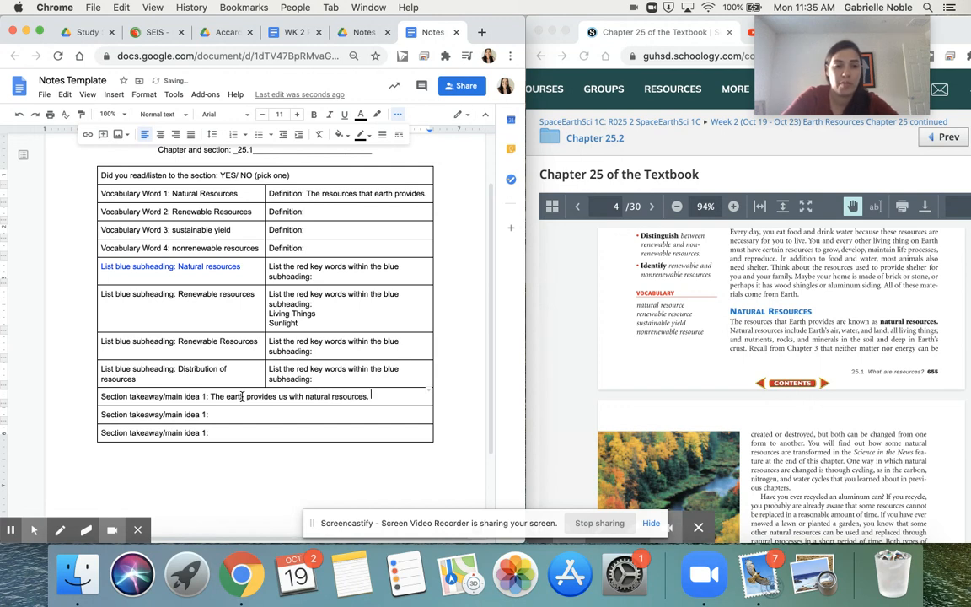
{"action": "scroll", "scroll_direction": "down", "scroll_amount": 3}
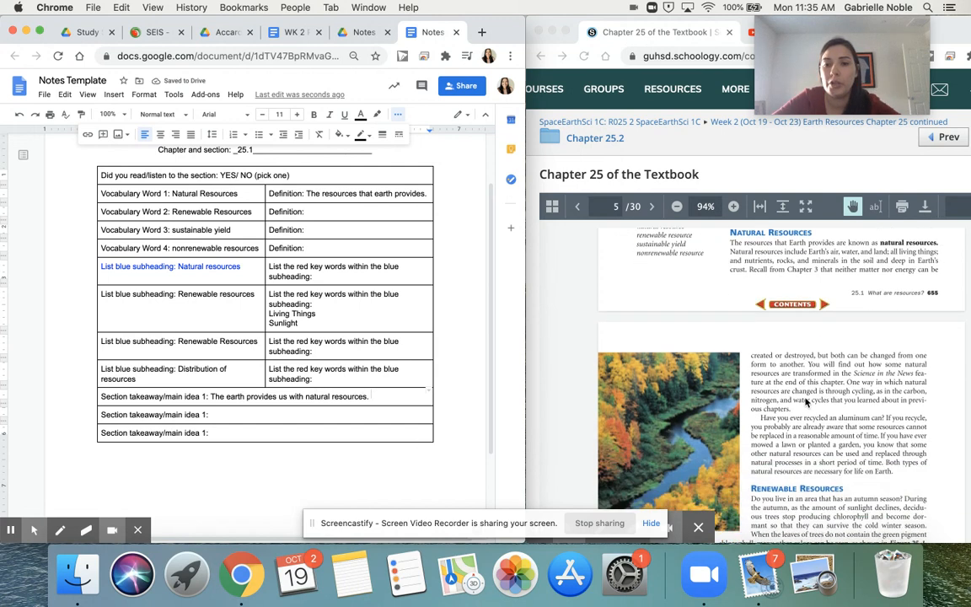
{"action": "scroll", "scroll_direction": "down", "scroll_amount": 3}
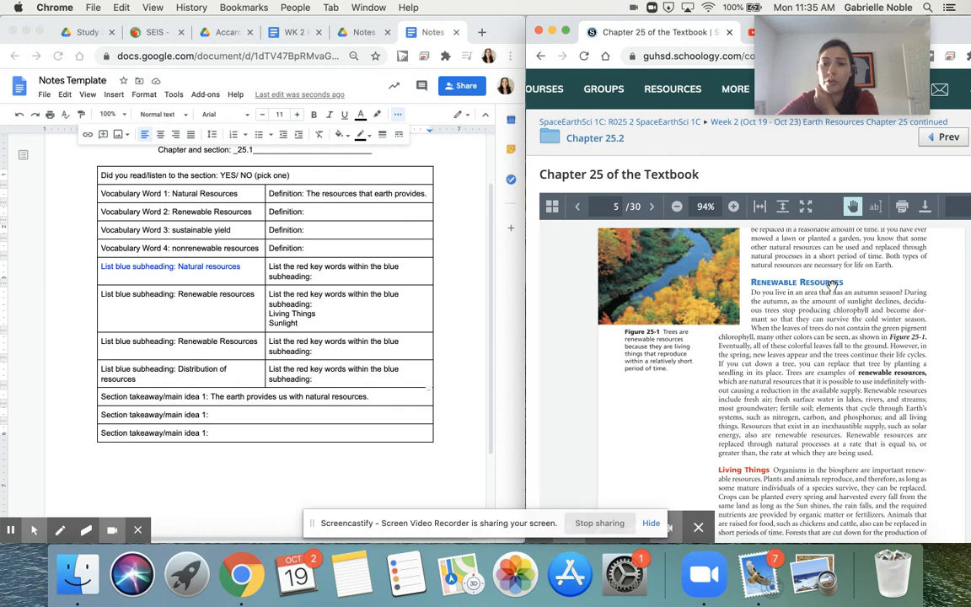
{"action": "scroll", "scroll_direction": "down", "scroll_amount": 3}
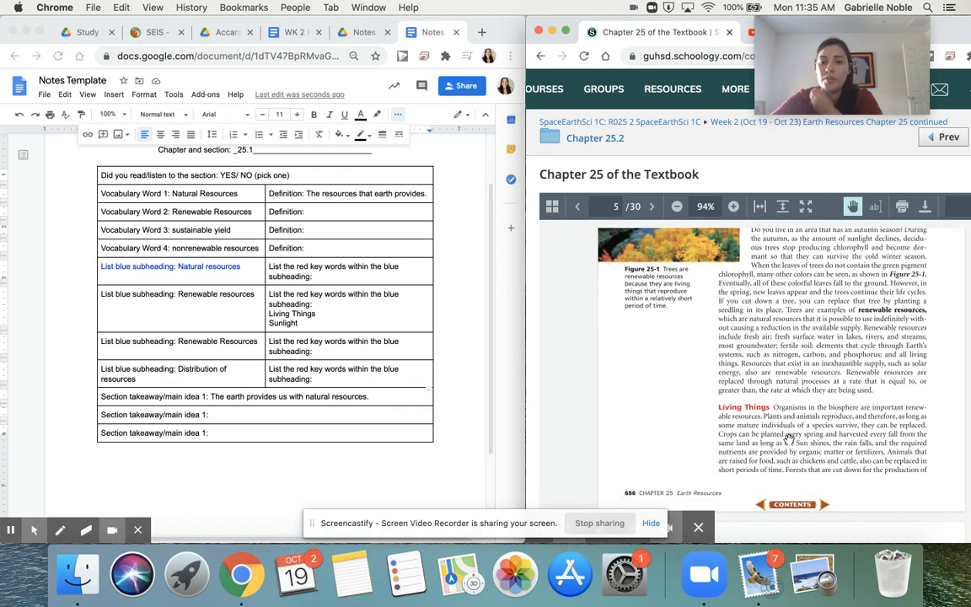
{"action": "scroll", "scroll_direction": "down", "scroll_amount": 3}
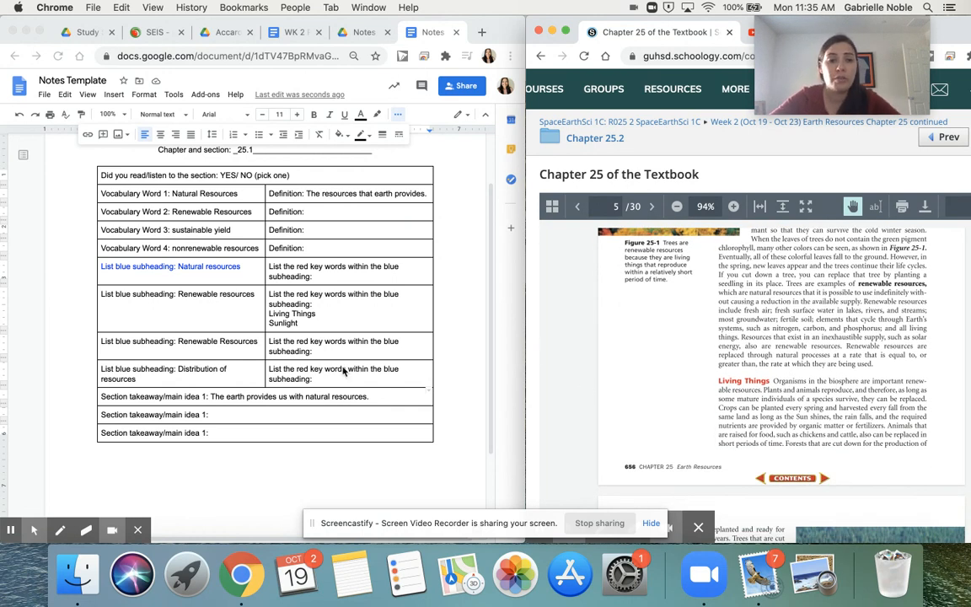
Write takeaway 2, 'Nonrenewable resources can not be replenished in our lifetime.', fixing the spelling.
{"action": "left_click", "coordinate": [213, 413]}
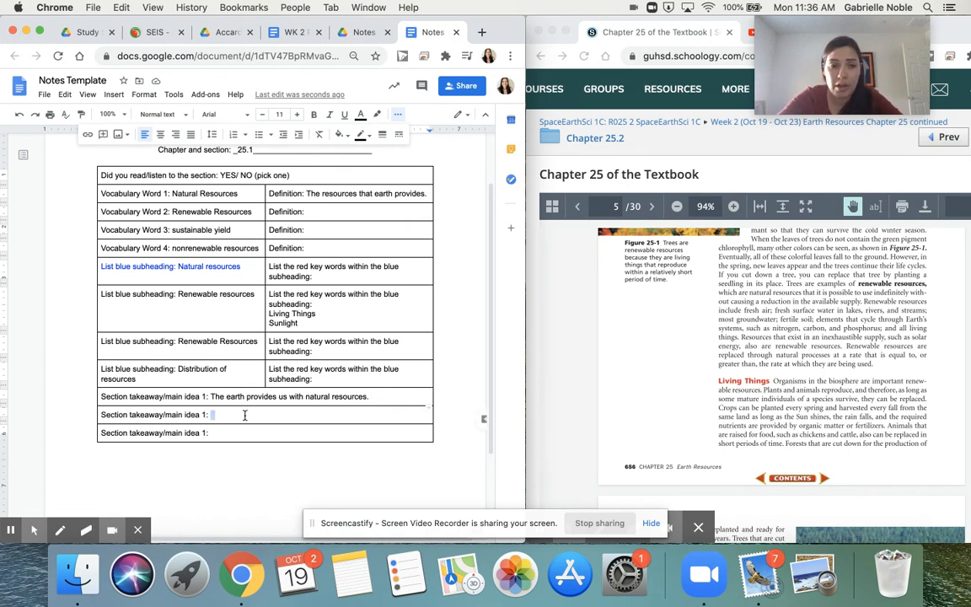
{"action": "type", "text": "Non"}
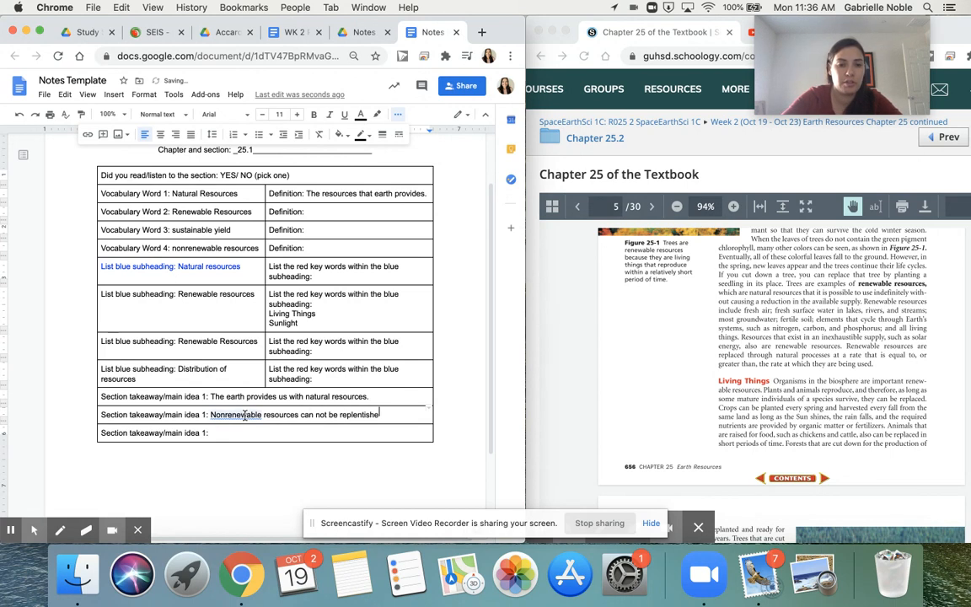
{"action": "type", "text": "in our lifetime."}
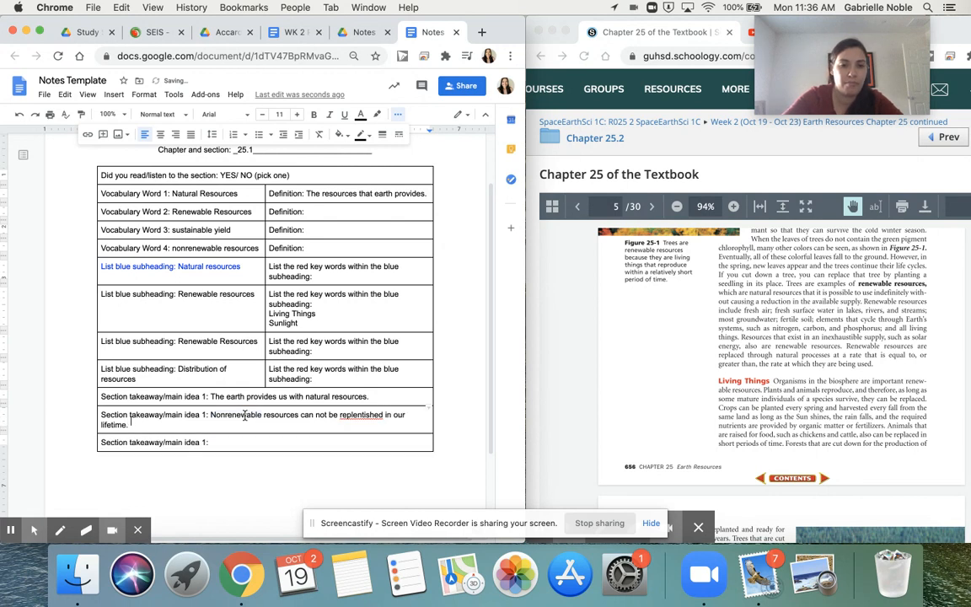
{"action": "right_click", "coordinate": [361, 414]}
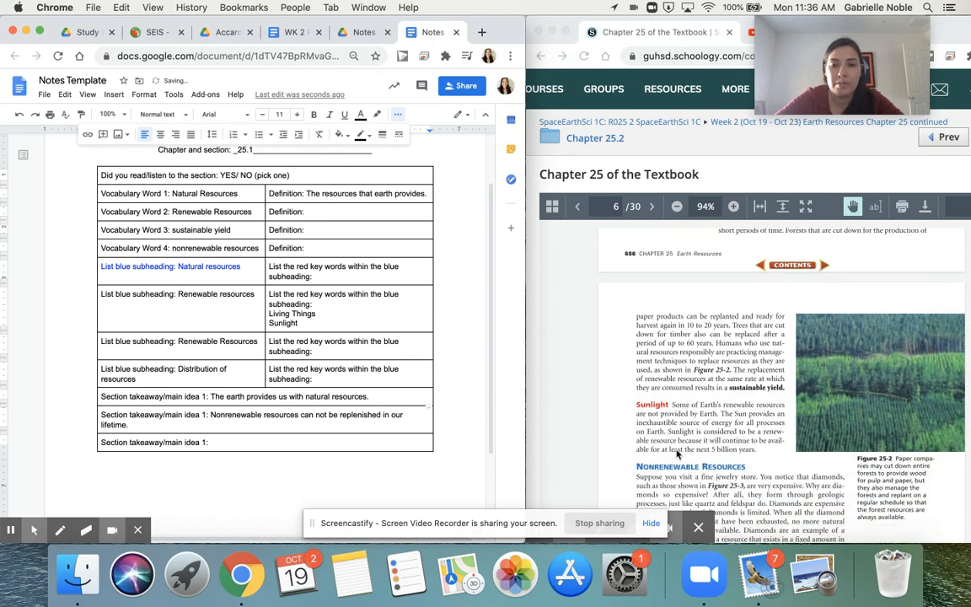
{"action": "scroll", "scroll_direction": "down", "scroll_amount": 3}
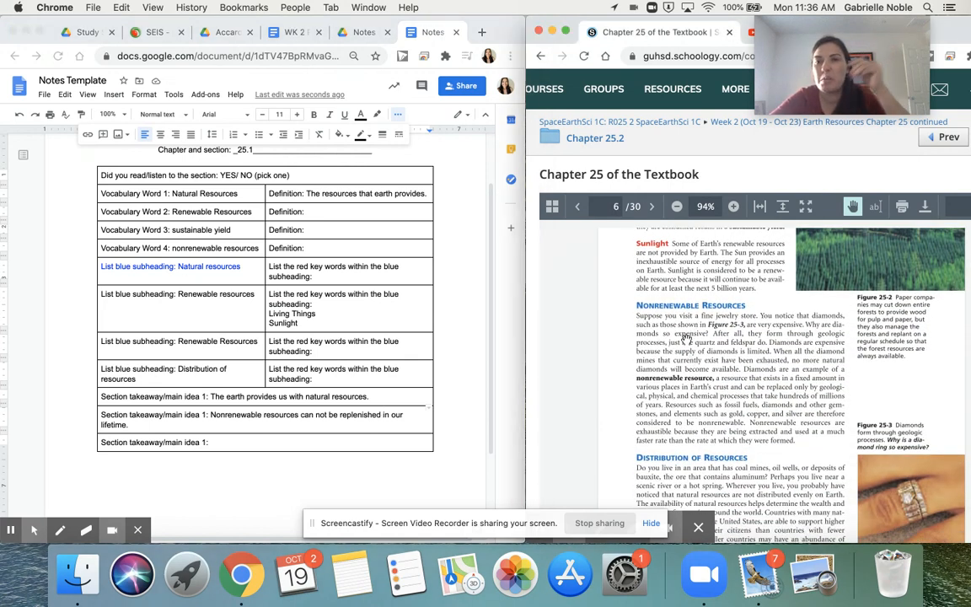
{"action": "scroll", "scroll_direction": "down", "scroll_amount": 3}
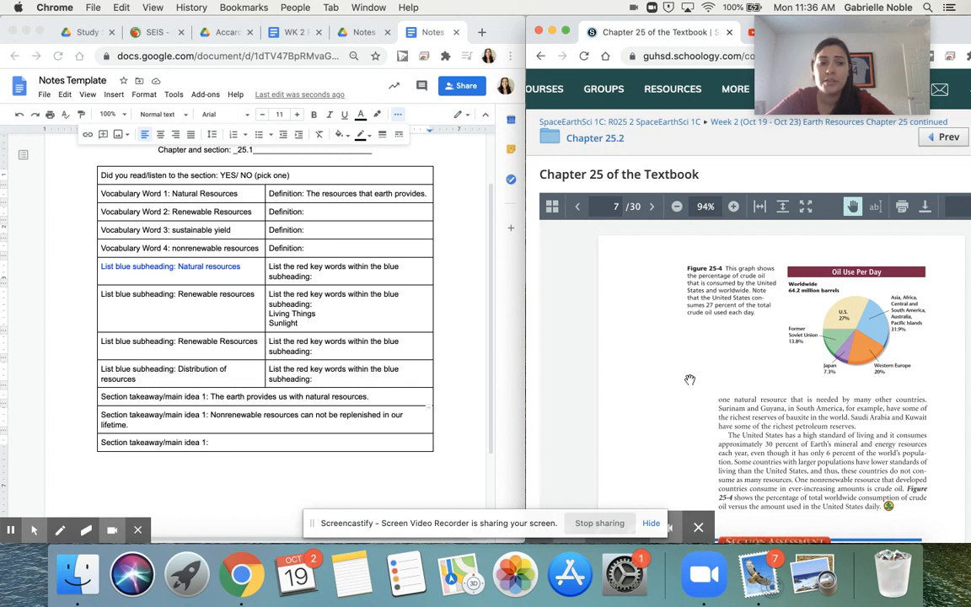
Write takeaway 3: 'Not all renewable resources are distributes eventually through the environment.'.
{"action": "left_click", "coordinate": [253, 441]}
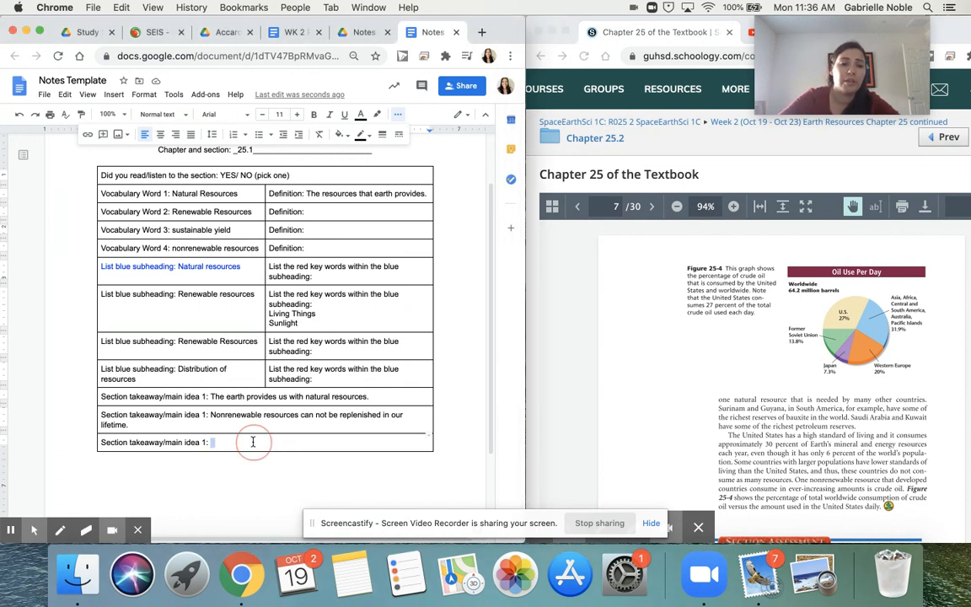
{"action": "type", "text": "Nor"}
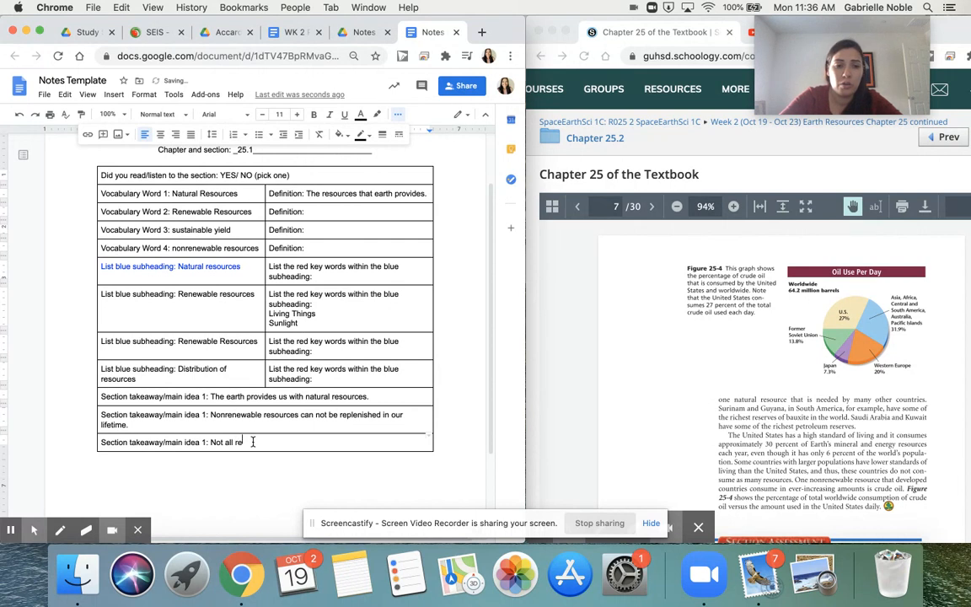
{"action": "type", "text": "newable resources are distributes"}
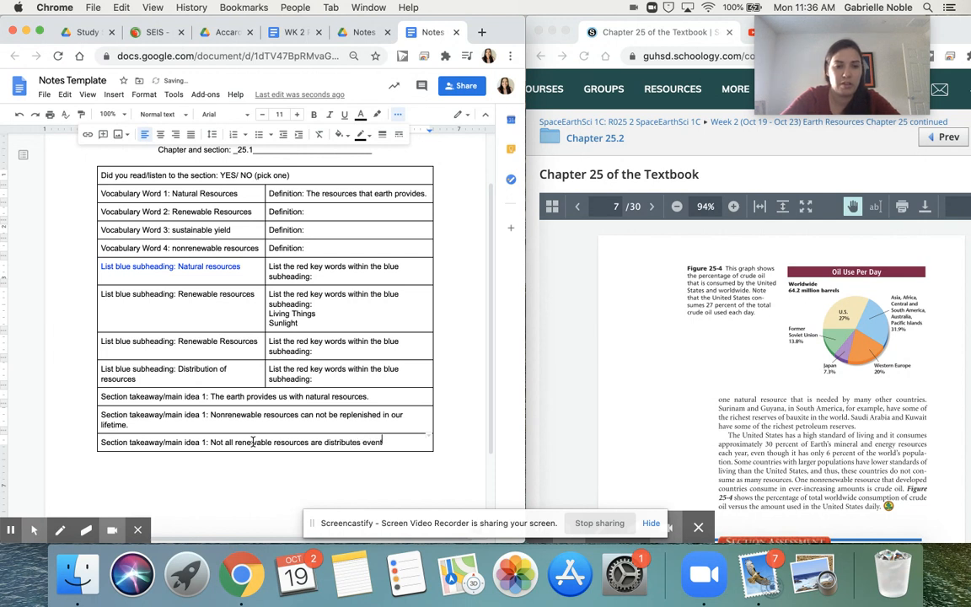
{"action": "type", "text": "eventually through the environment."}
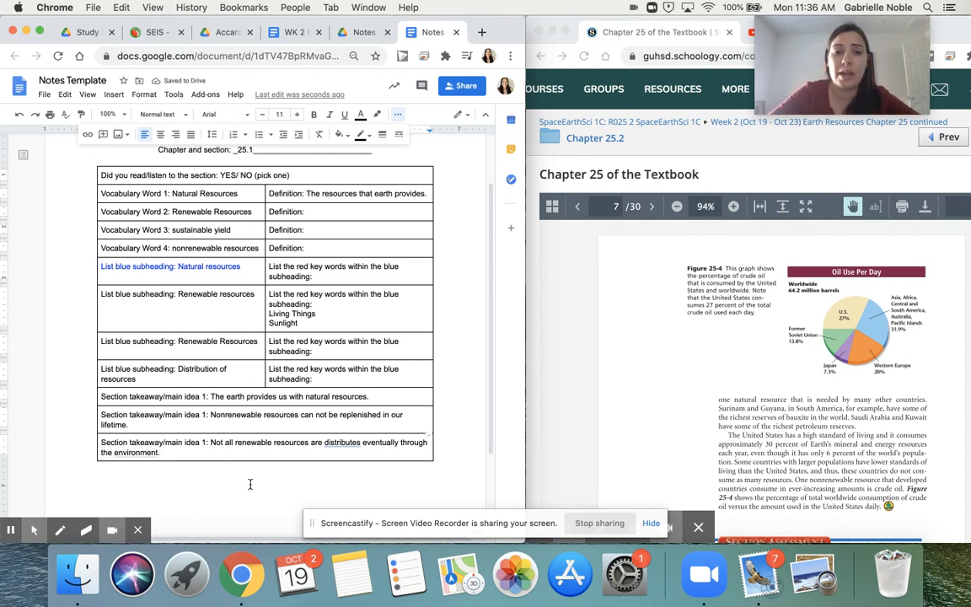
{"action": "mouse_move", "coordinate": [373, 453]}
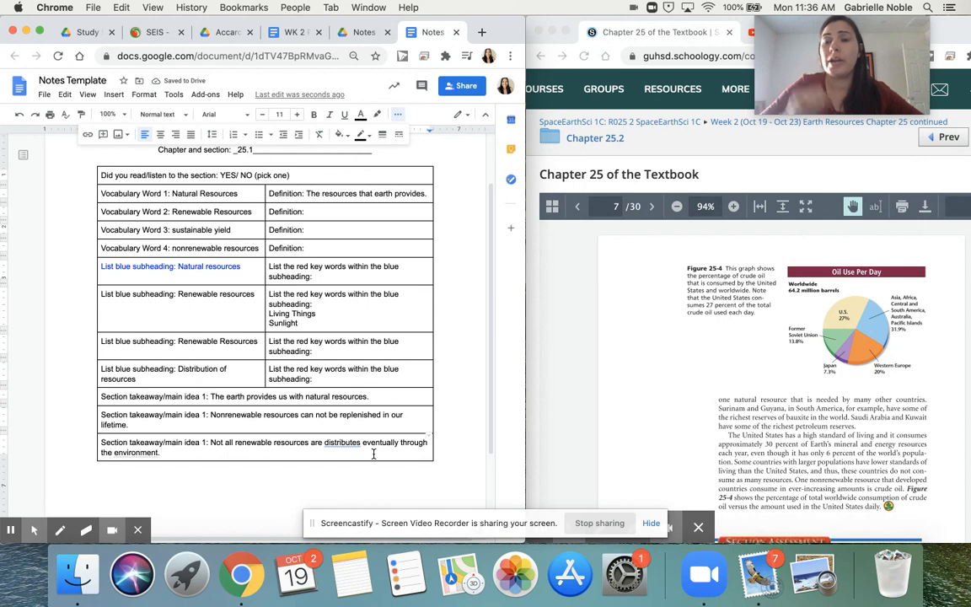